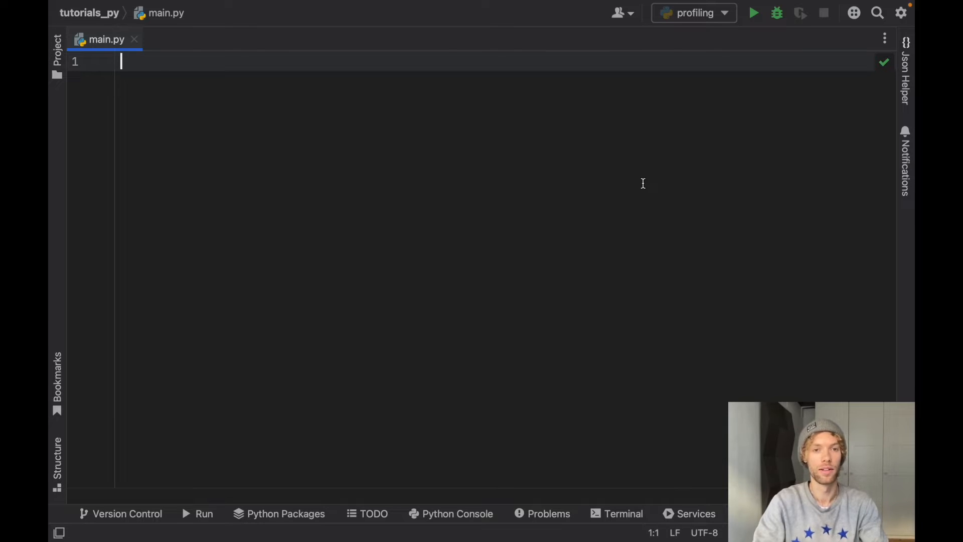
- Add 'import cProfile' and 'import time' as the first two lines of main.py
{"action": "type", "text": "impor"}
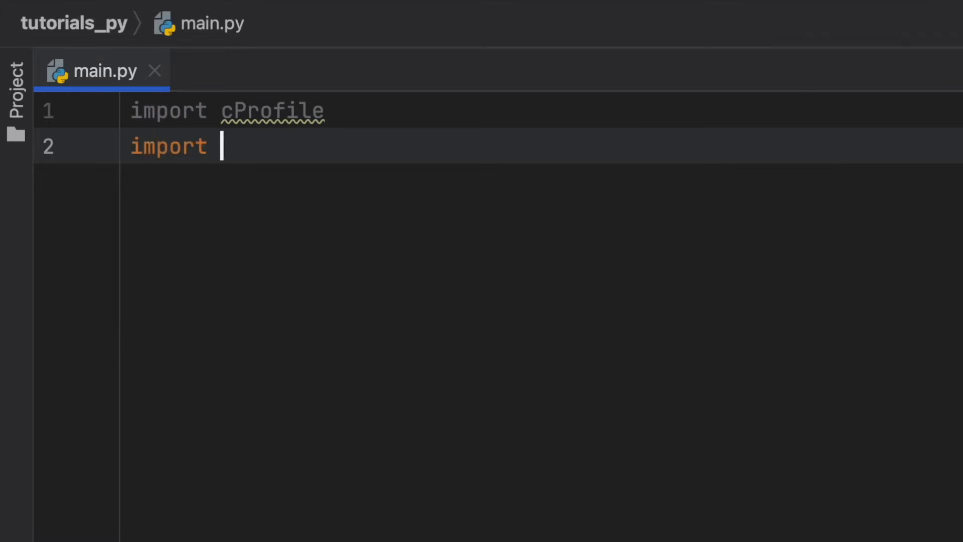
{"action": "type", "text": "time"}
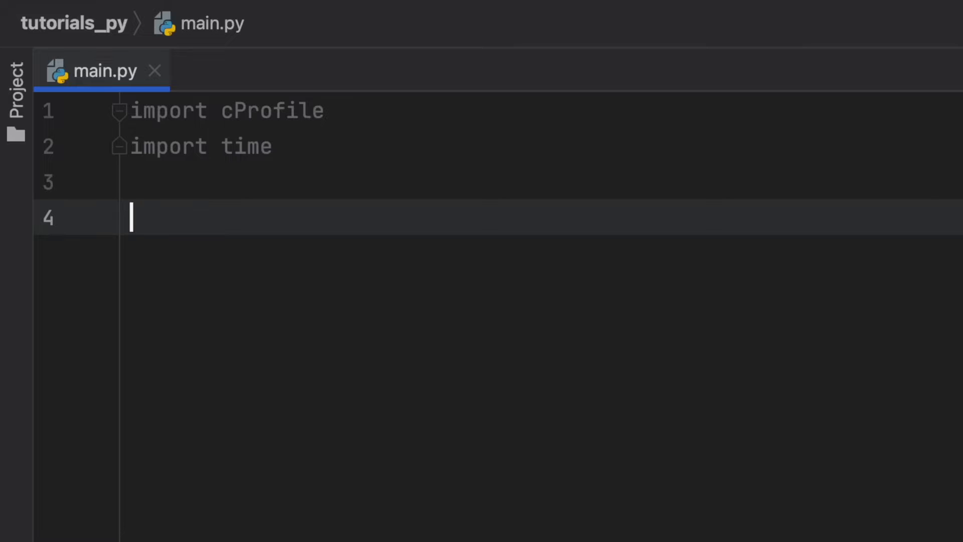
- Define api_call() with time.sleep(2) and return None below the imports
{"action": "type", "text": "def"}
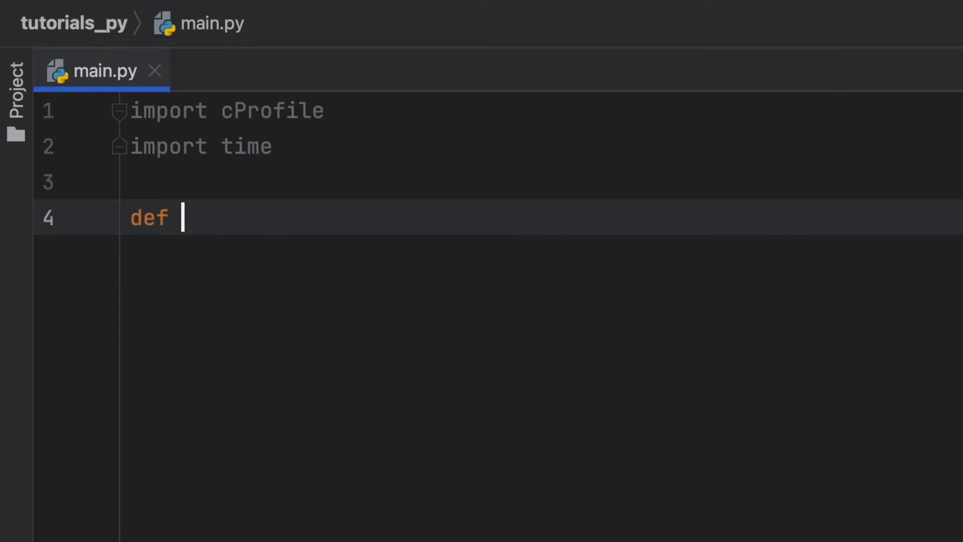
{"action": "type", "text": "api_call():"}
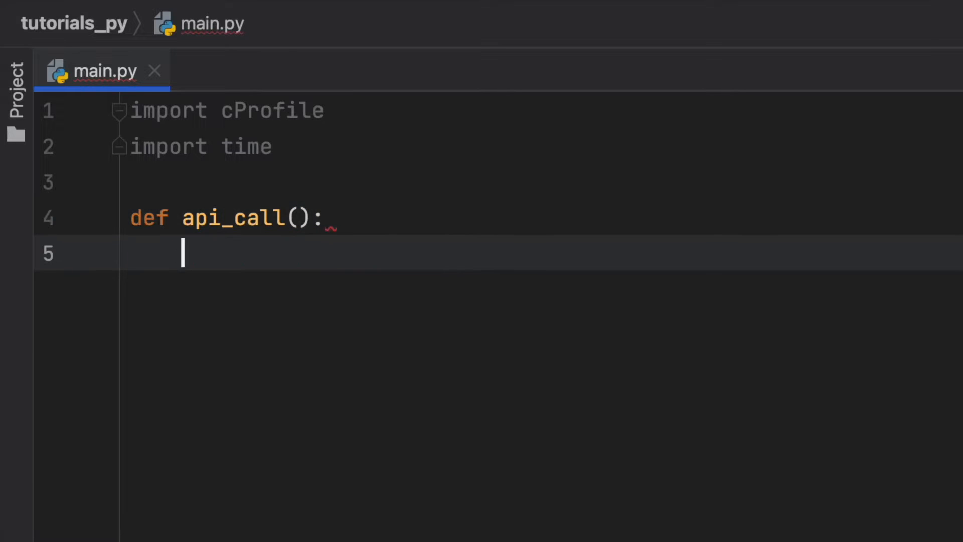
{"action": "type", "text": "time.sleep(2"}
{"action": "type", "text": "return None"}
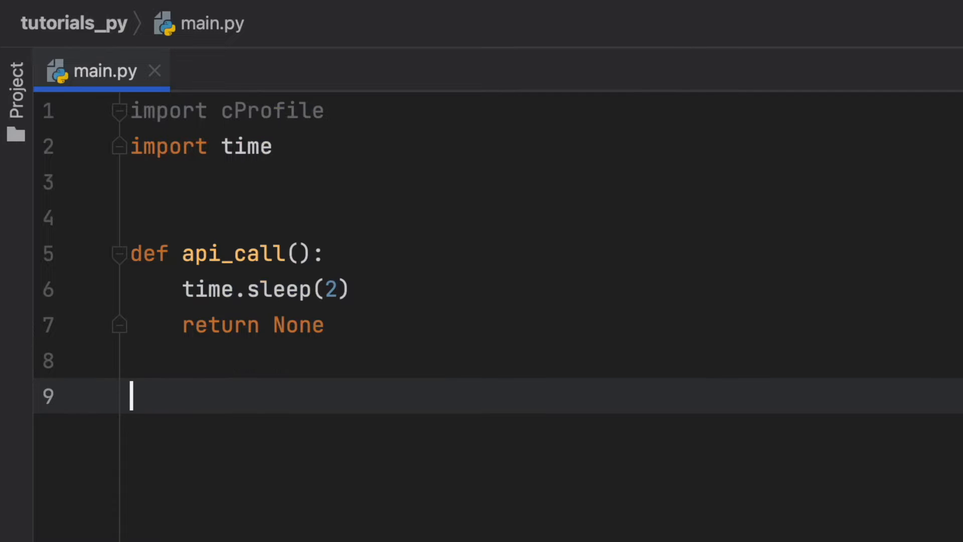
{"action": "key", "text": "enter"}
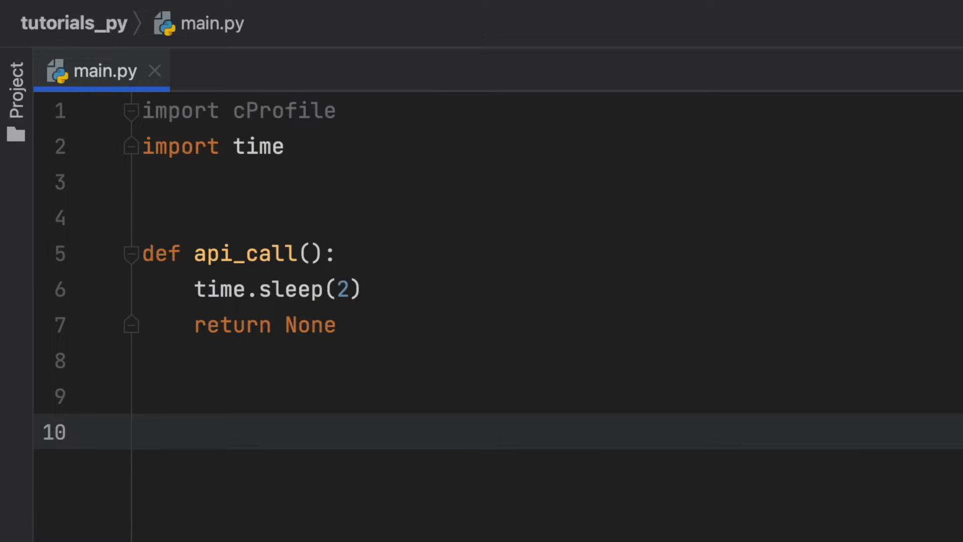
- Define process_data() with a 'for i in range(10 ** 7): pass' loop
{"action": "type", "text": "d"}
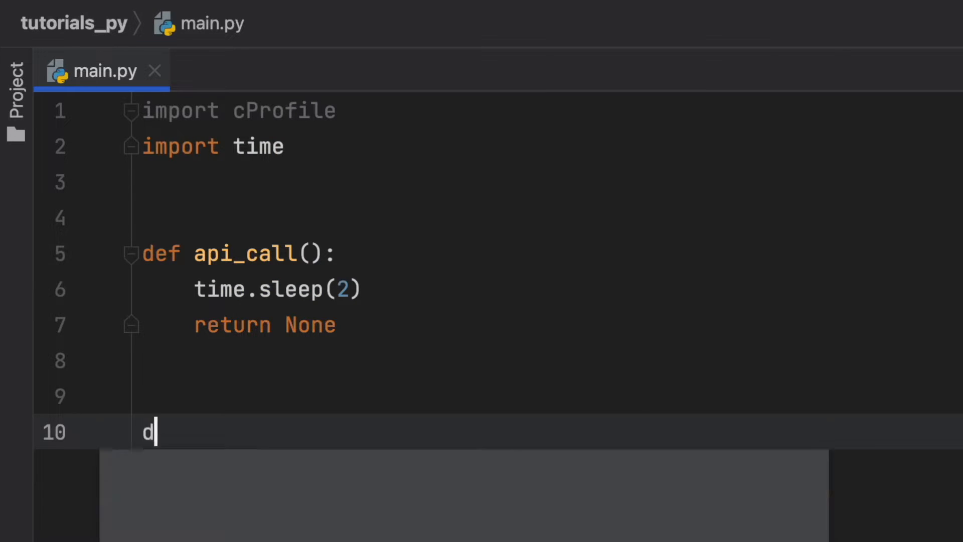
{"action": "type", "text": "ef process_"}
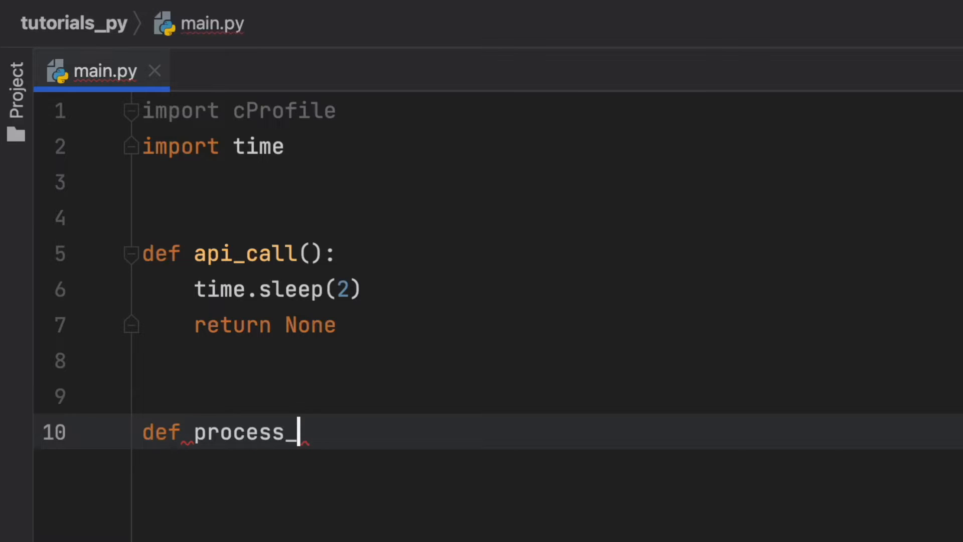
{"action": "type", "text": "data():"}
{"action": "type", "text": "for"}
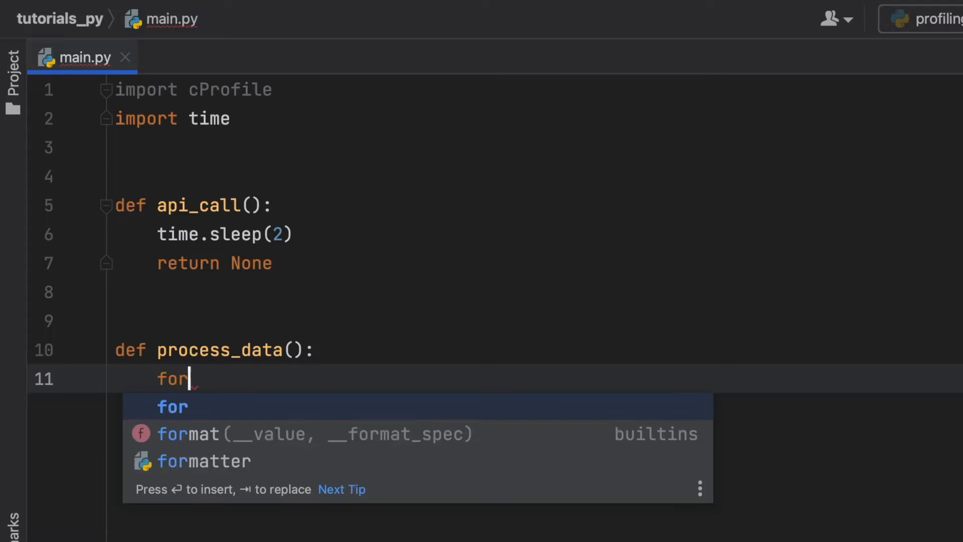
{"action": "type", "text": "i range"}
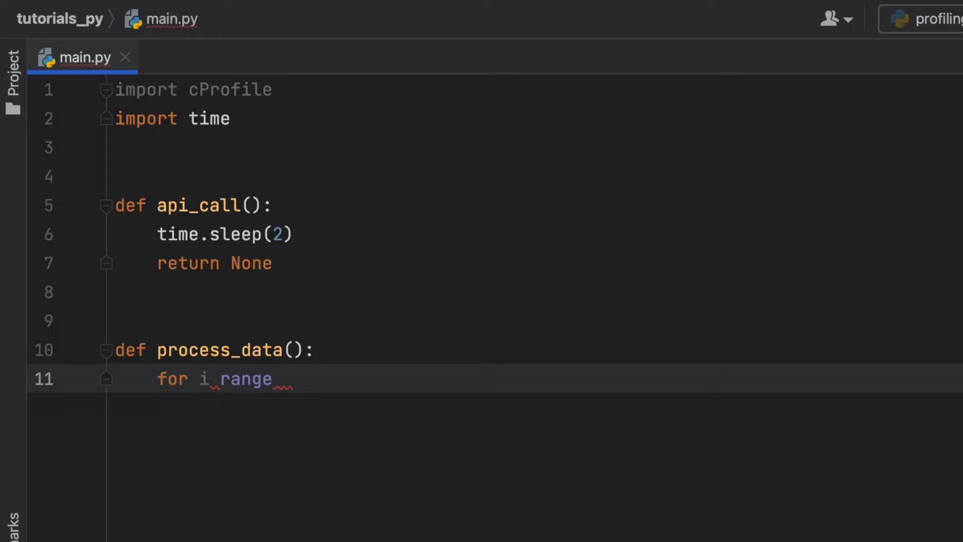
{"action": "type", "text": "io"}
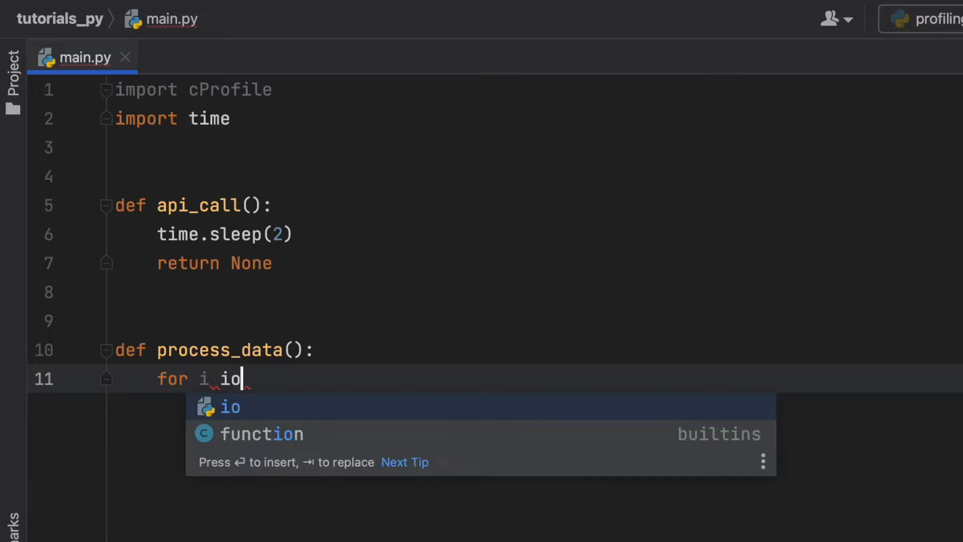
{"action": "type", "text": "in range()"}
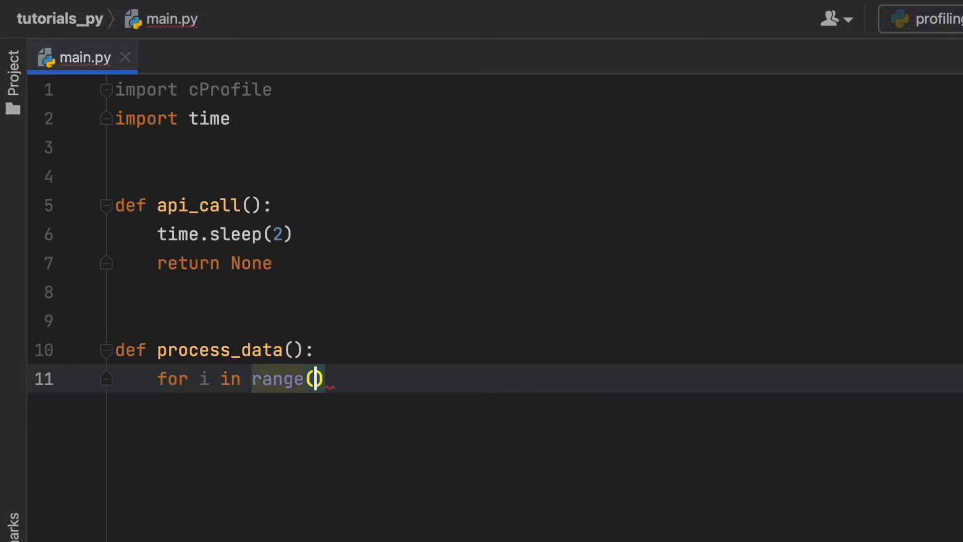
{"action": "type", "text": "10"}
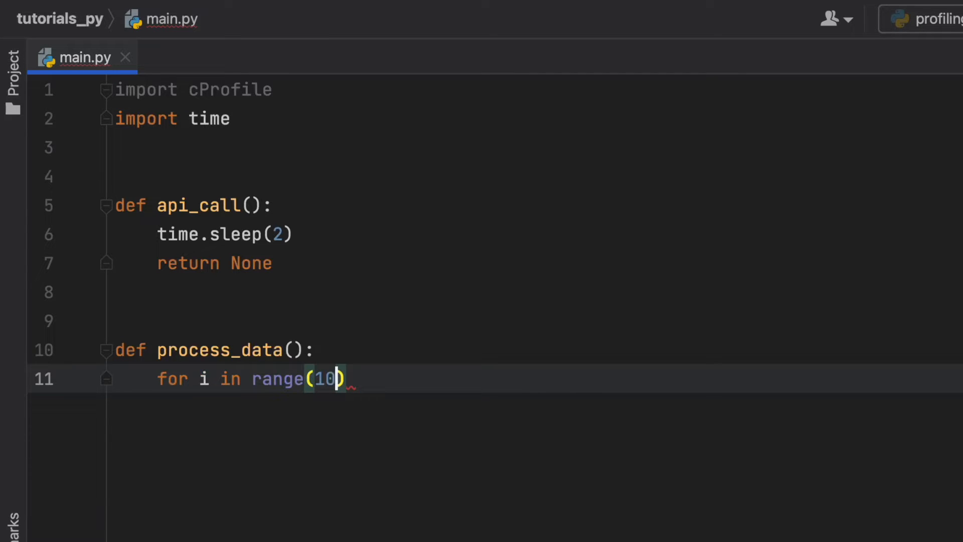
{"action": "type", "text": "**7"}
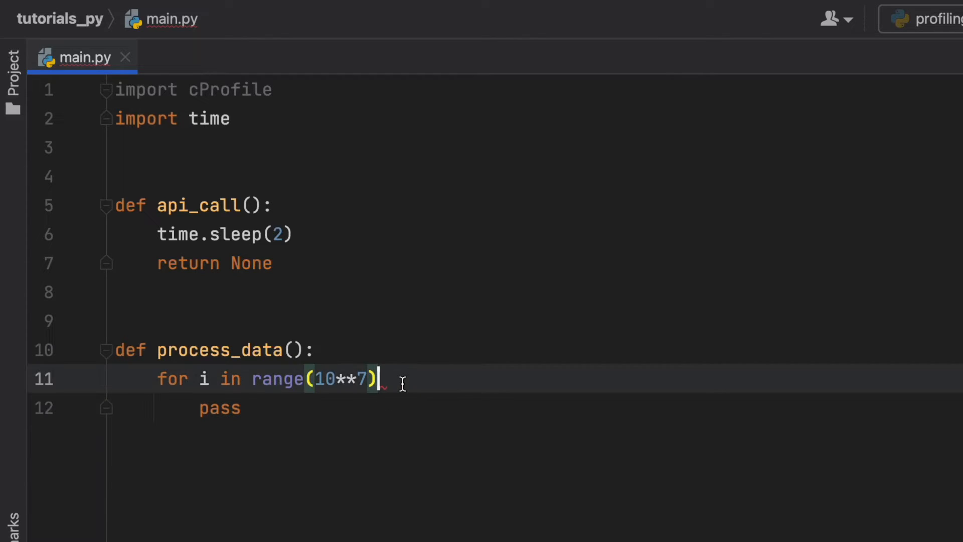
{"action": "type", "text": ":"}
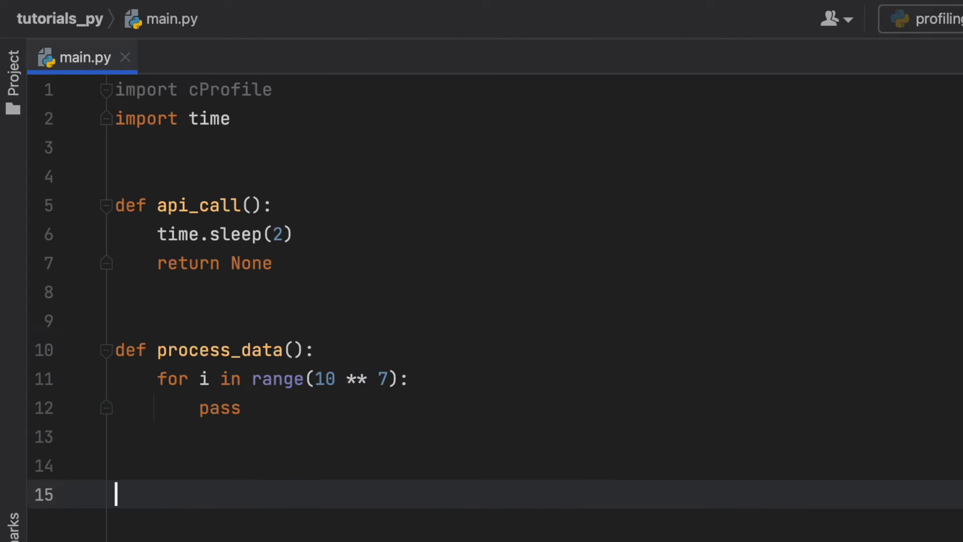
- Define sort_data() looping over range(10 ** 8) and calling process_data() inside
{"action": "type", "text": "def"}
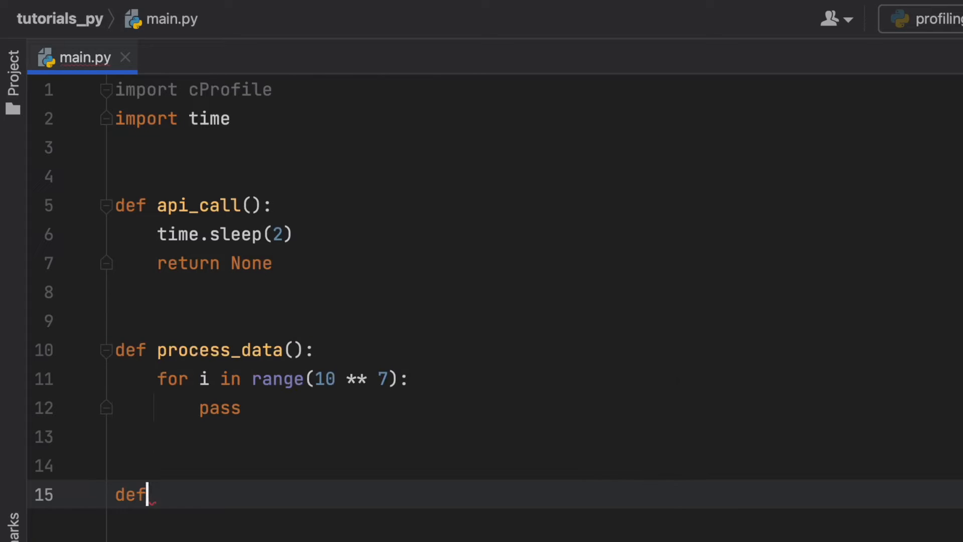
{"action": "type", "text": "sort_data():"}
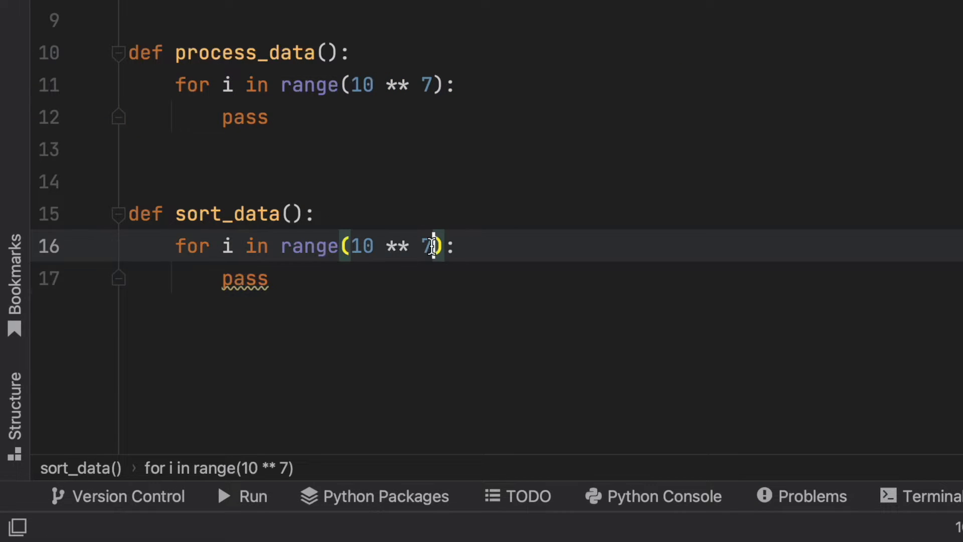
{"action": "type", "text": "8"}
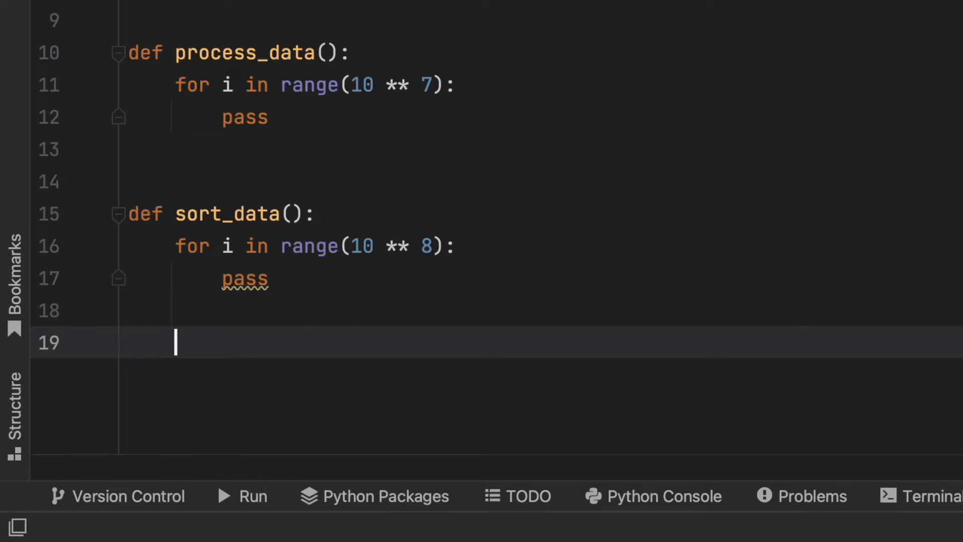
{"action": "type", "text": "process_data()"}
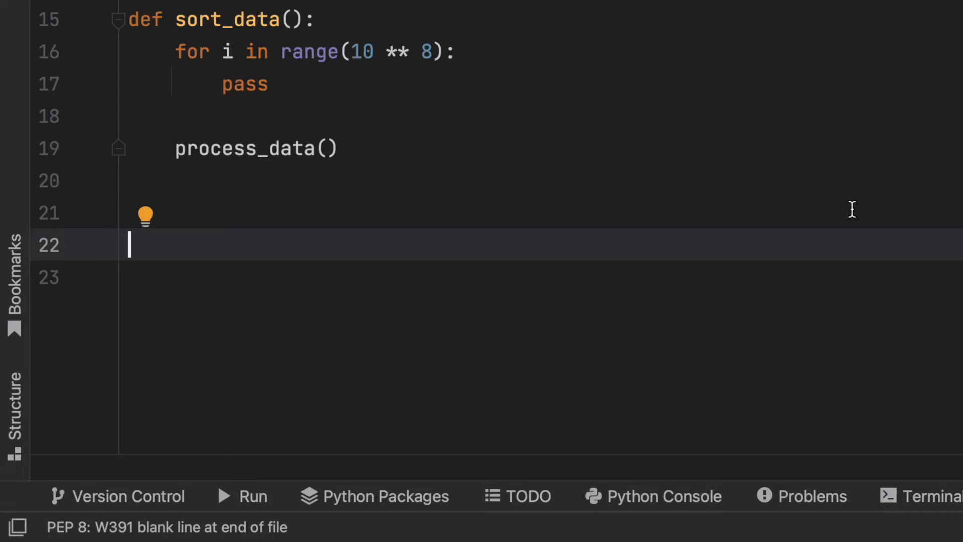
- Define reload_page() calling process_data(), sort_data() and time.sleep(2)
{"action": "type", "text": "d"}
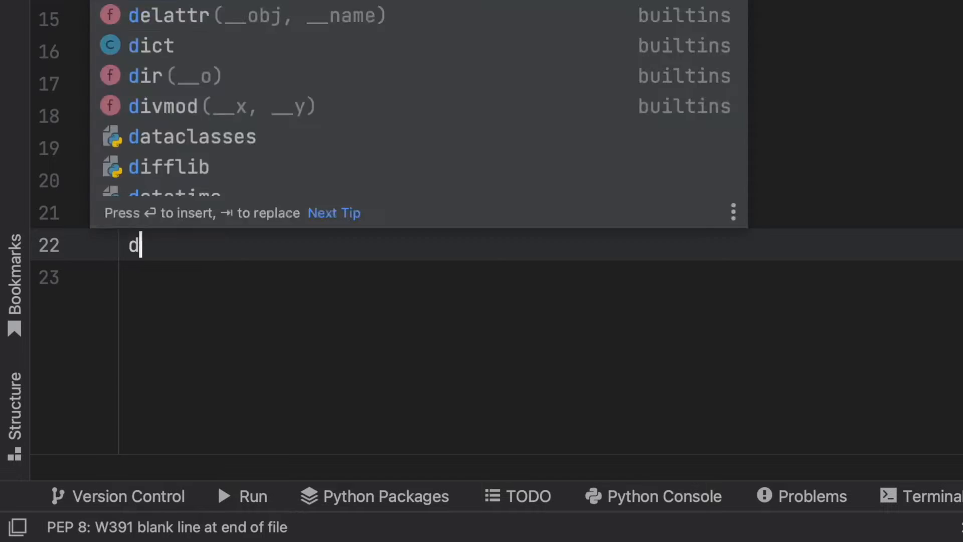
{"action": "type", "text": "ef reload_pag"}
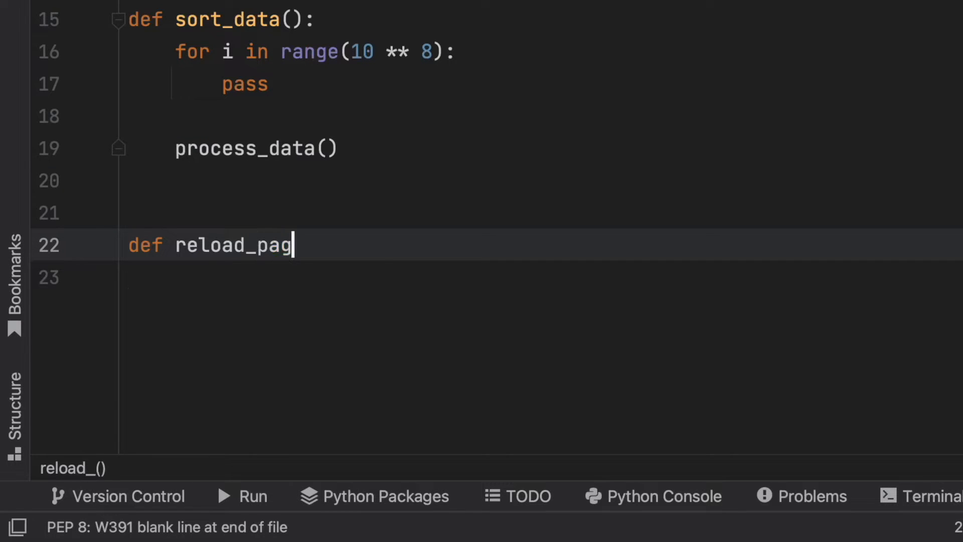
{"action": "type", "text": "e():"}
{"action": "type", "text": "time.sleep(2)"}
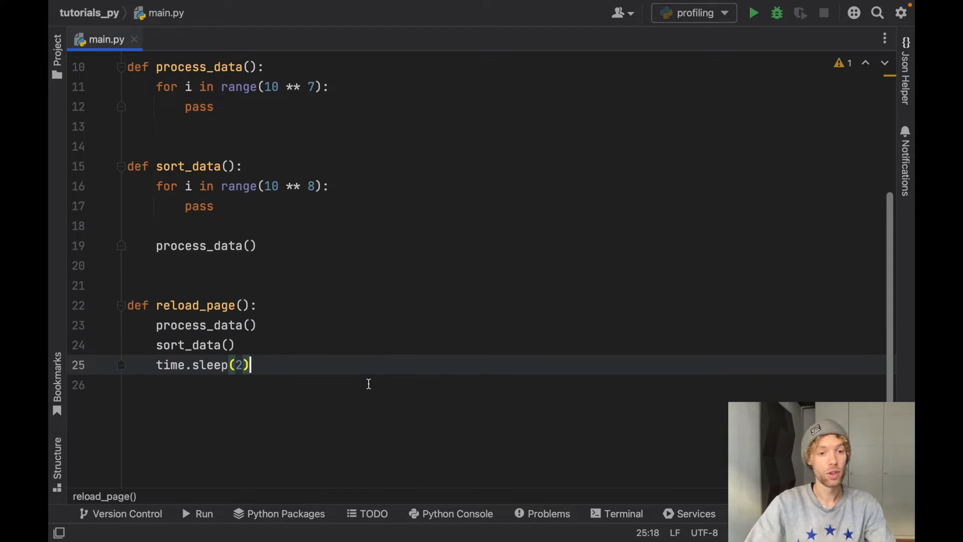
- Define main() calling api_call(), sort_data() and reload_page() in turn
{"action": "key", "text": "Enter"}
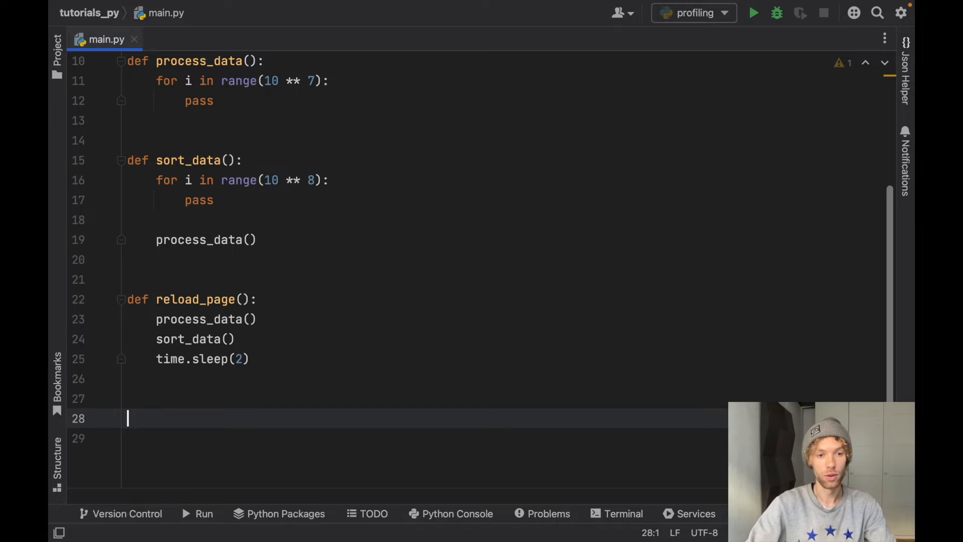
{"action": "type", "text": "def main("}
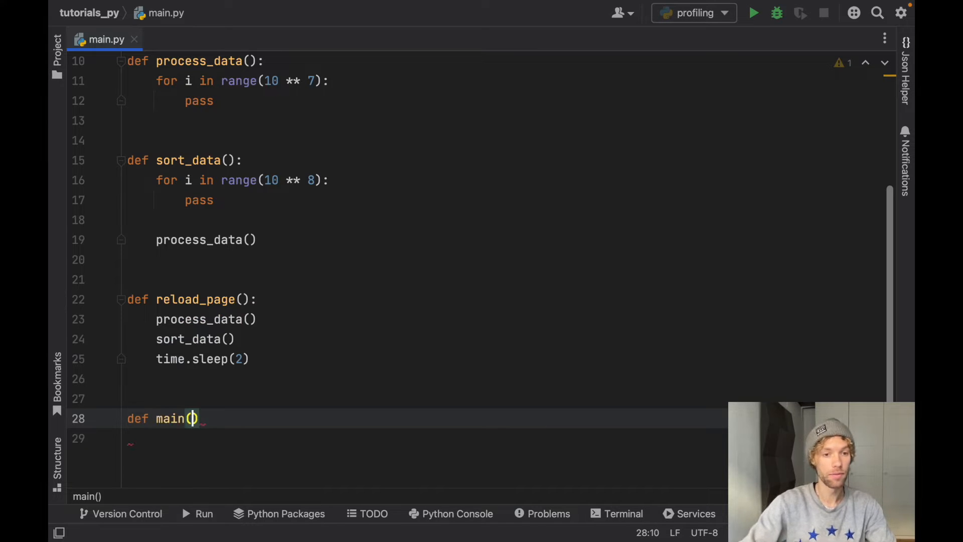
{"action": "type", "text": "a"}
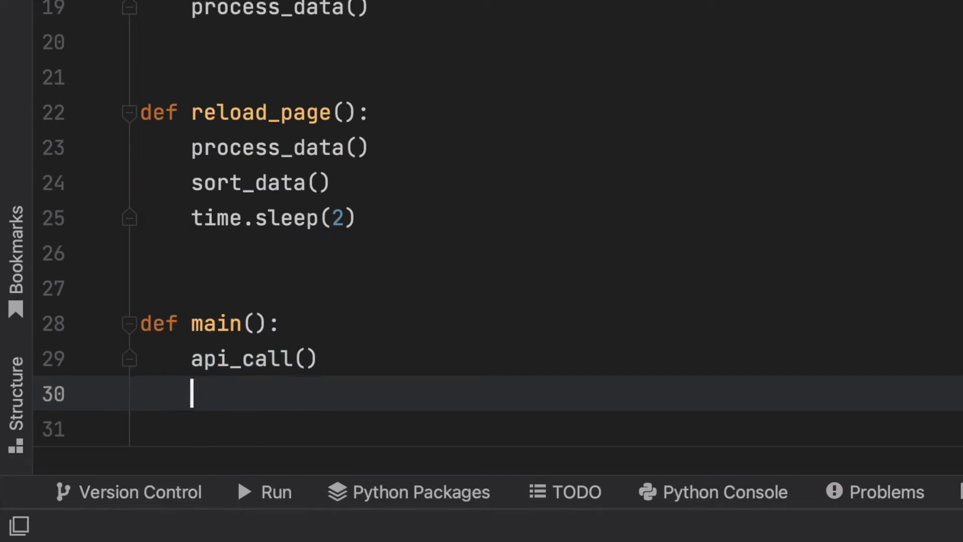
{"action": "type", "text": "sort_data()"}
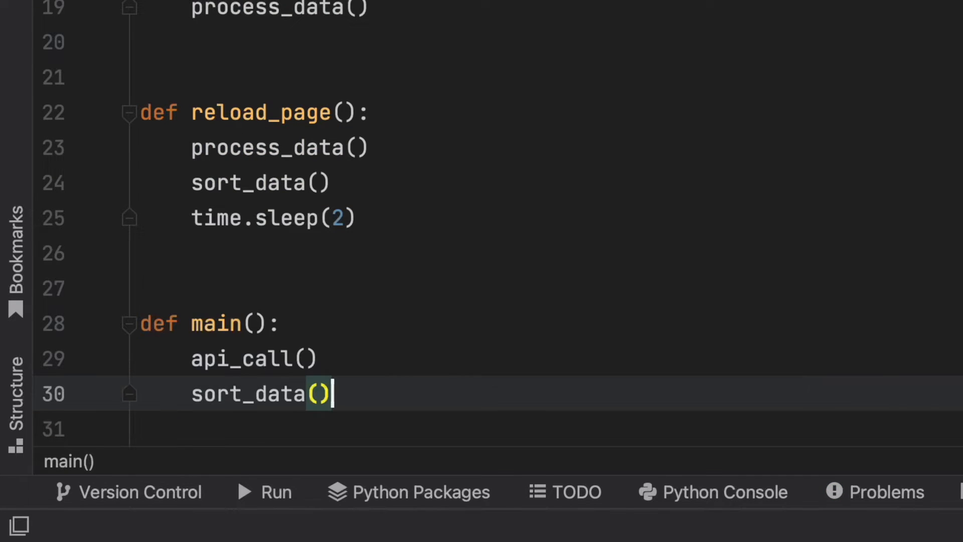
{"action": "type", "text": "reload_page("}
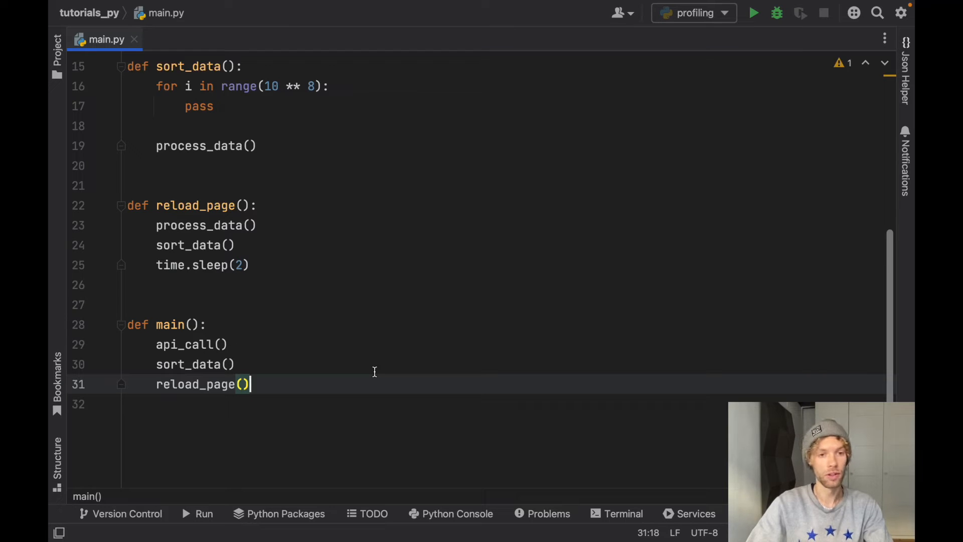
{"action": "key", "text": "Enter"}
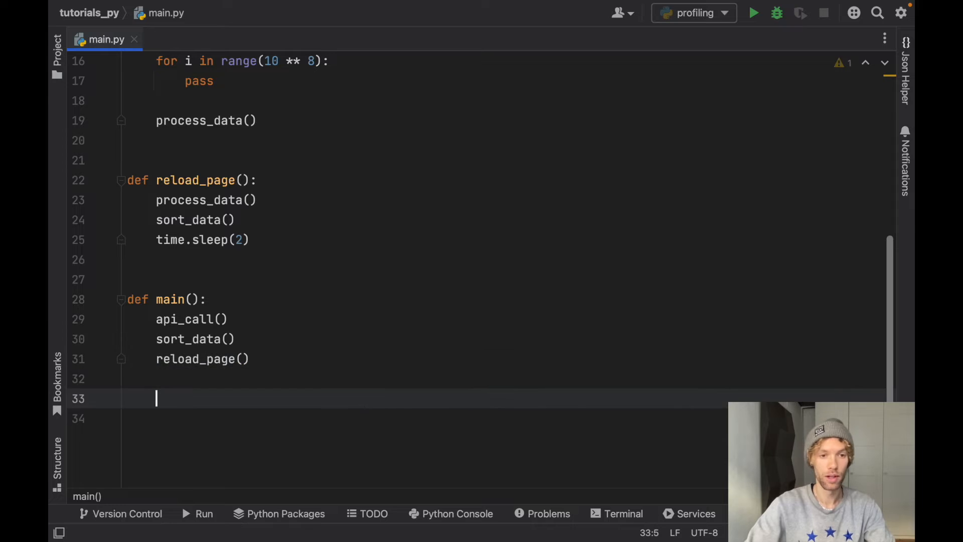
- Add an if __name__ == '__main__' block printing 'Timing program...'
{"action": "key", "text": "Enter"}
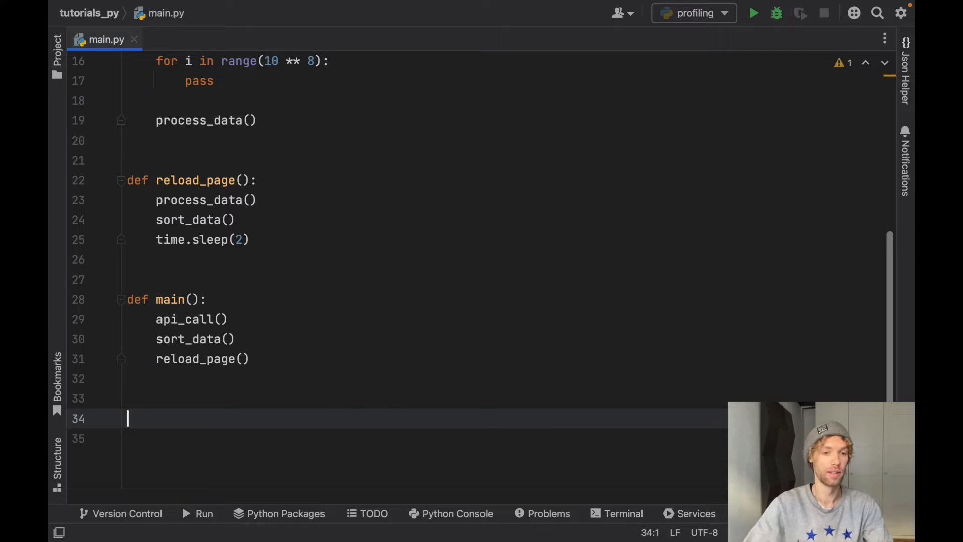
{"action": "type", "text": "mai"}
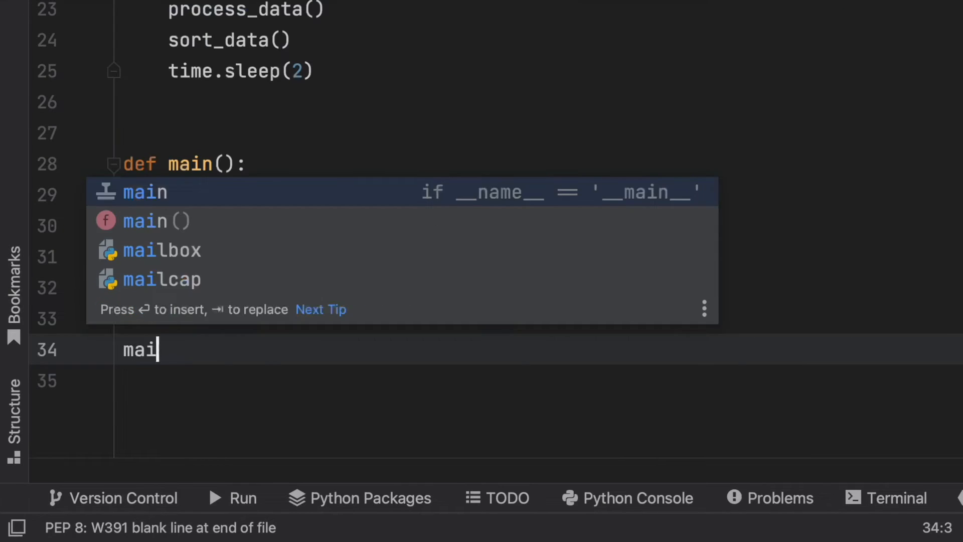
{"action": "key", "text": "Enter"}
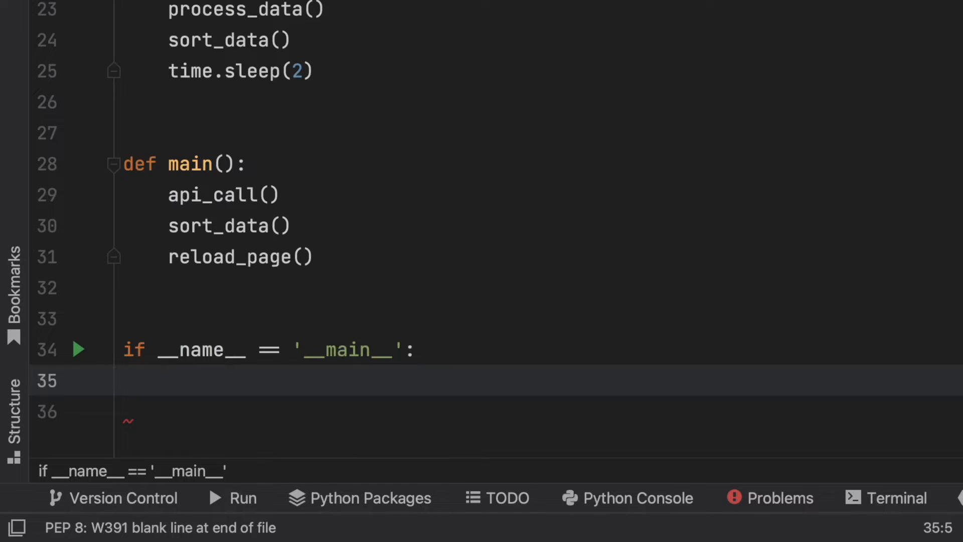
{"action": "mouse_move", "coordinate": [299, 399]}
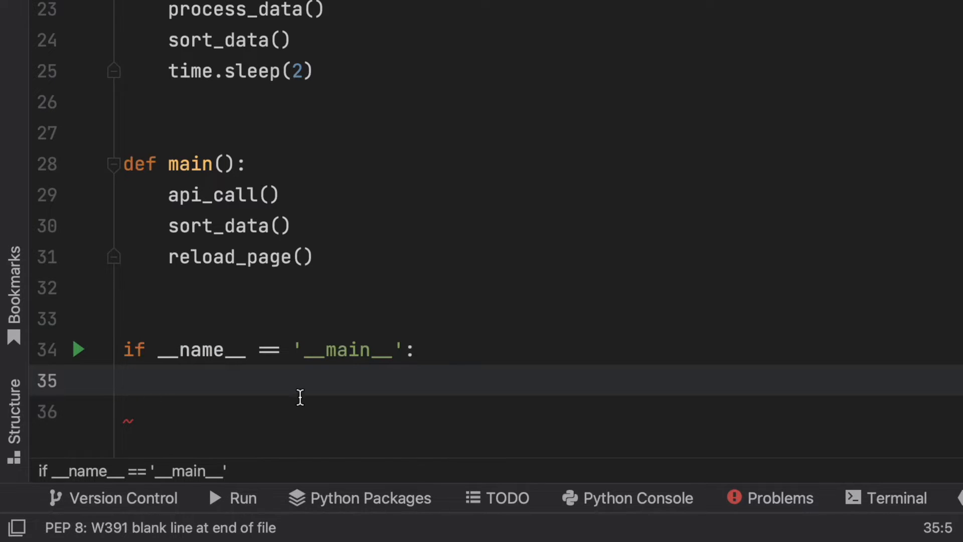
{"action": "type", "text": "print()"}
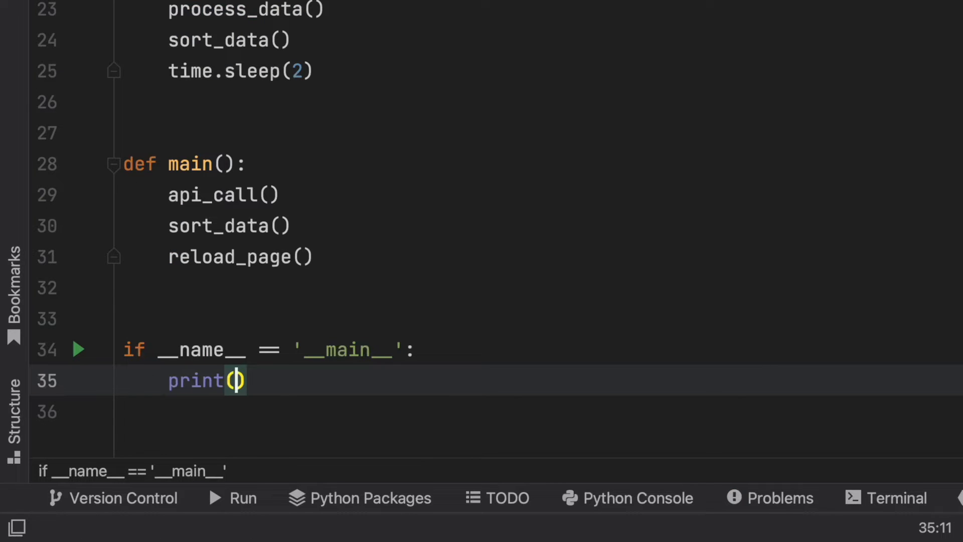
{"action": "type", "text": "'Timing prog'"}
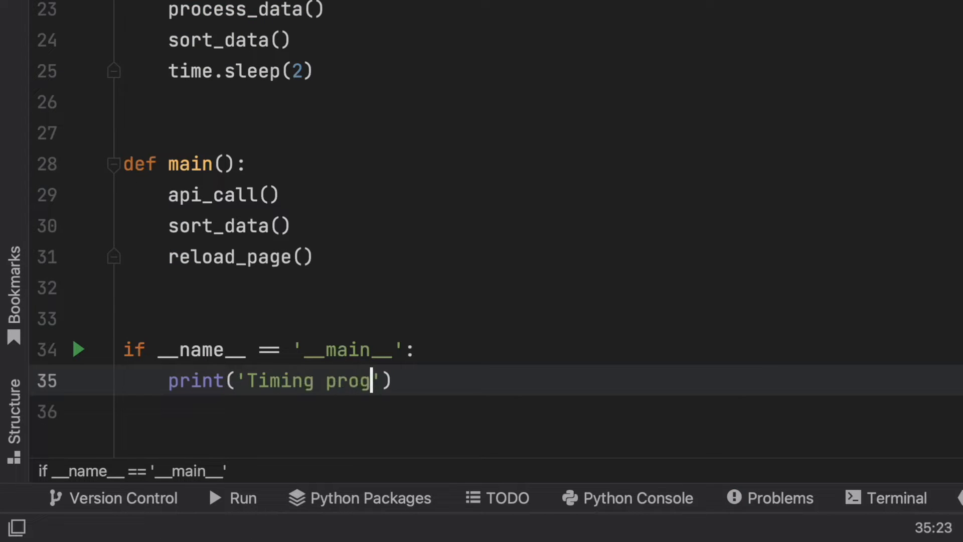
{"action": "type", "text": "ram..."}
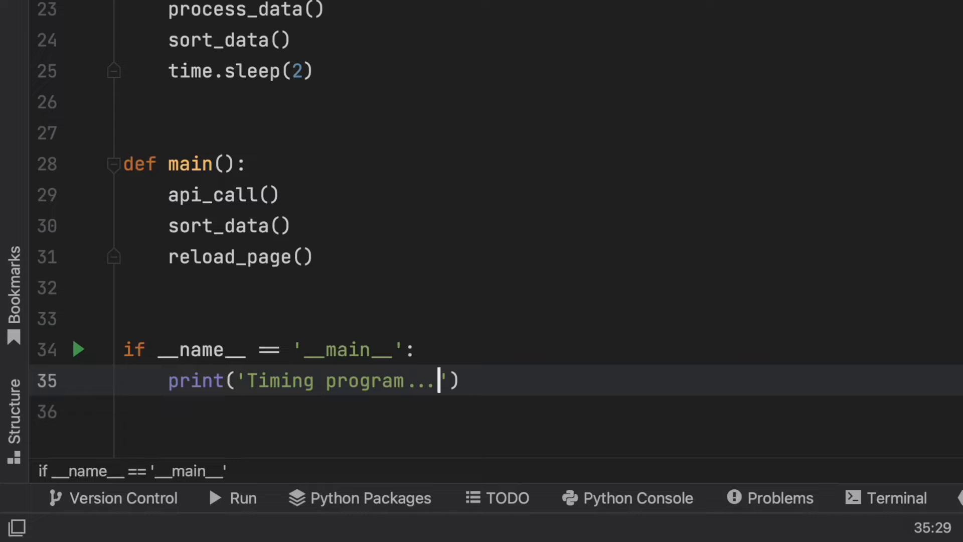
{"action": "key", "text": "Enter"}
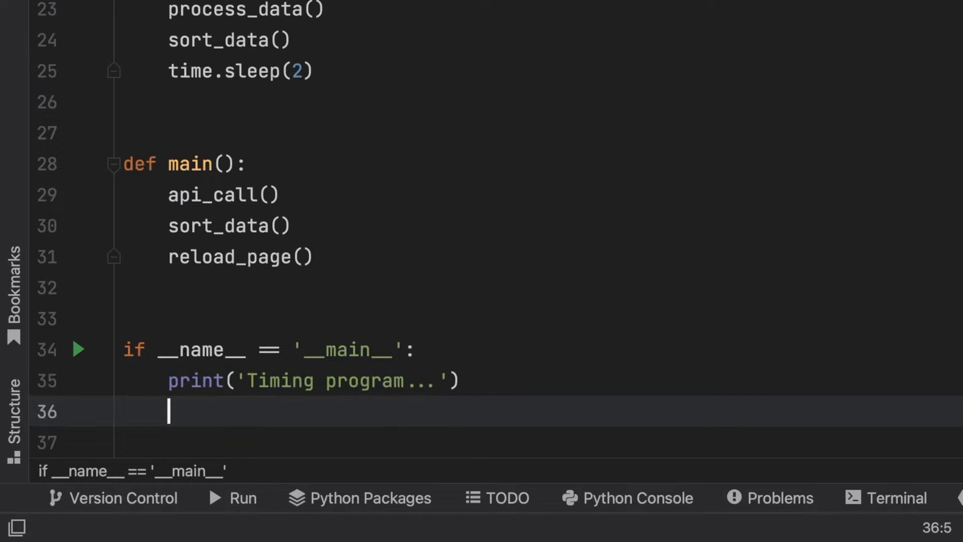
- Call cProfile.run('main()', sort='cumtime') inside the __main__ block
{"action": "type", "text": "cProfile"}
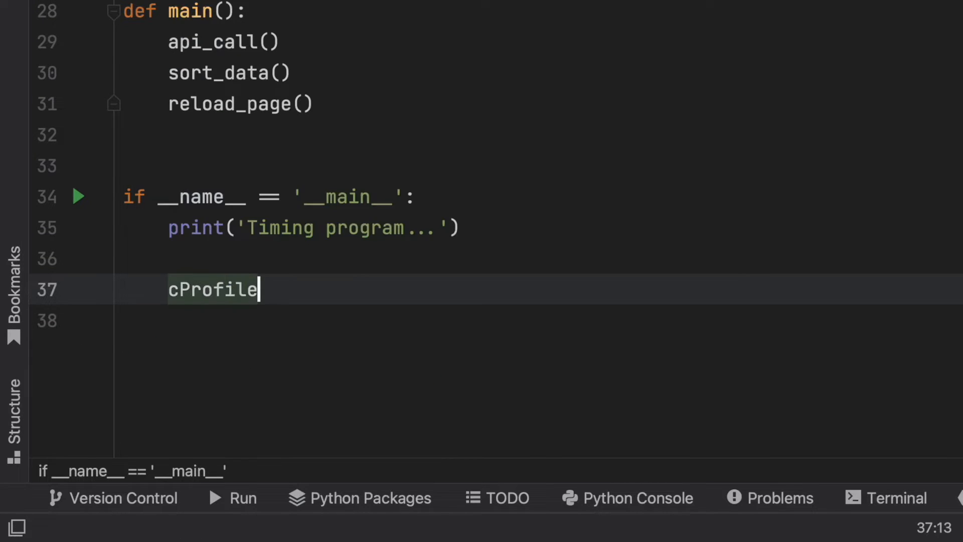
{"action": "type", "text": ".run("}
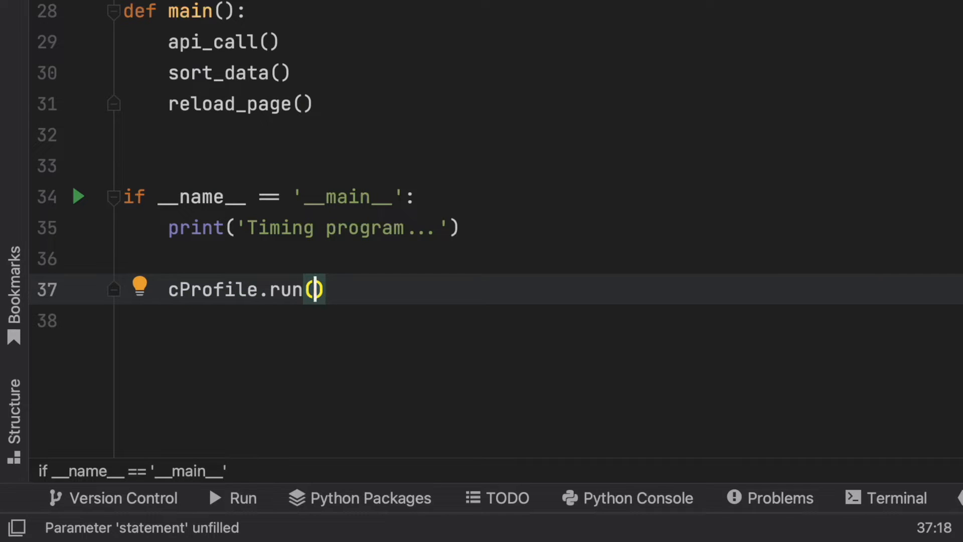
{"action": "type", "text": "'m"}
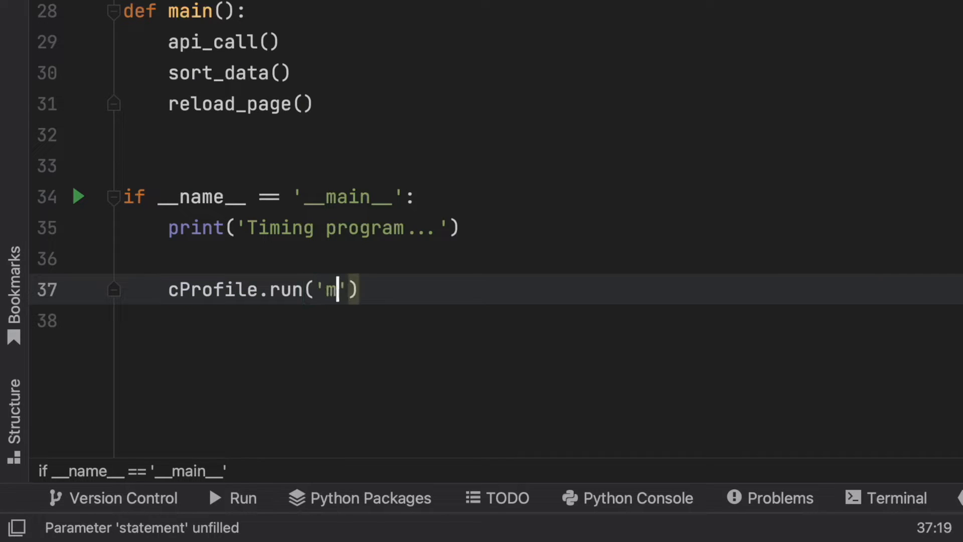
{"action": "type", "text": "ain("}
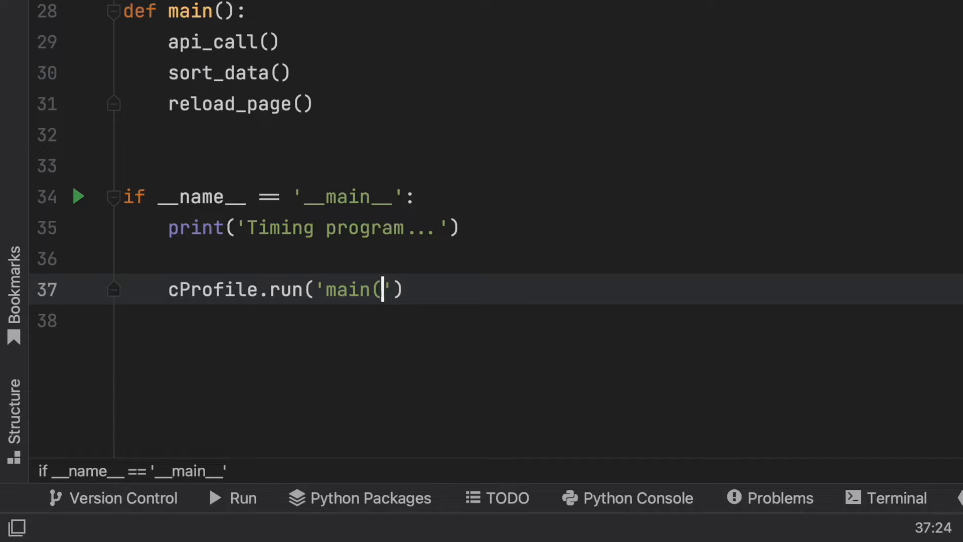
{"action": "type", "text": ")"}
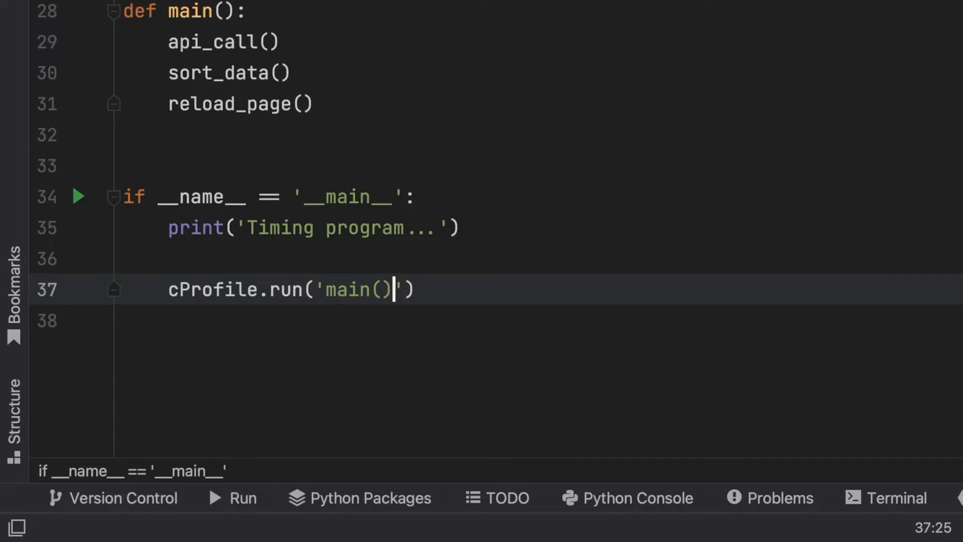
{"action": "type", "text": ","}
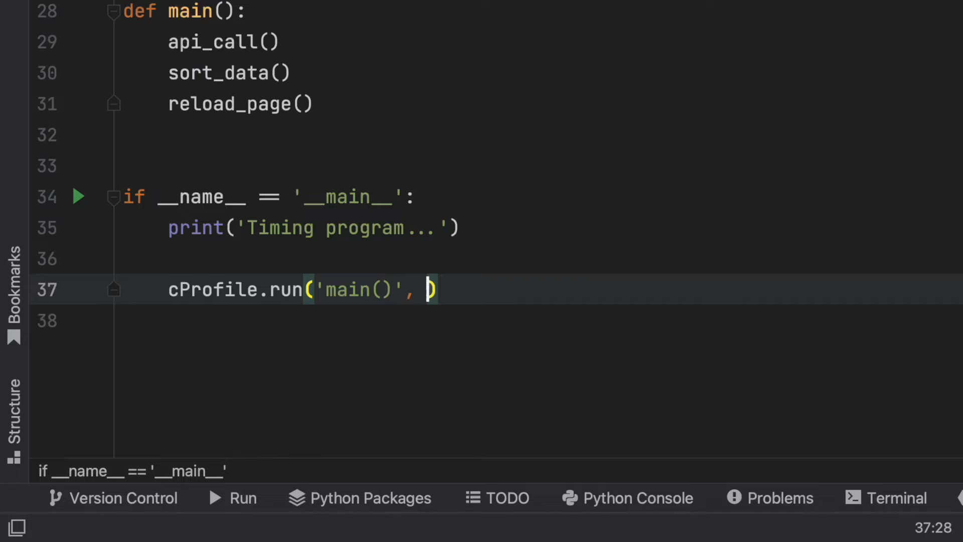
{"action": "type", "text": "sort=''"}
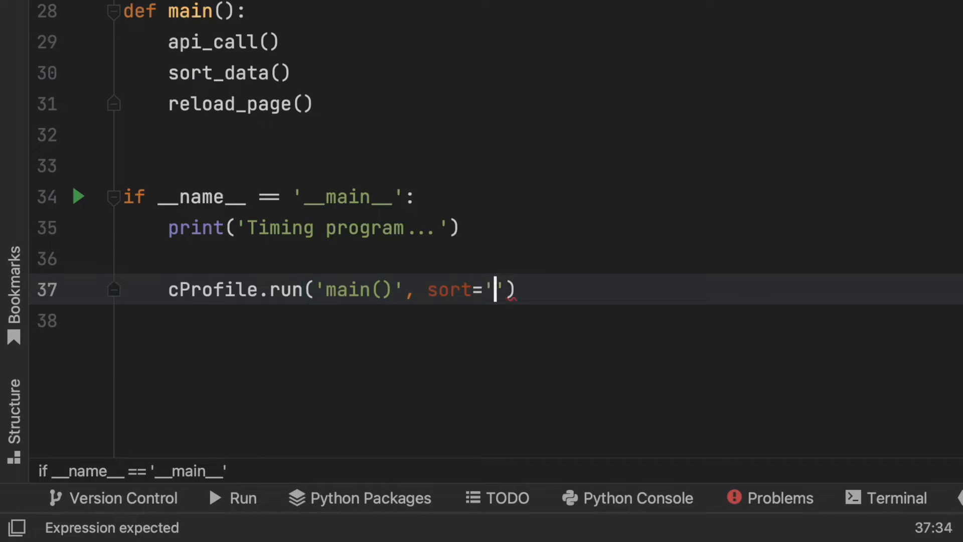
{"action": "type", "text": "cum"}
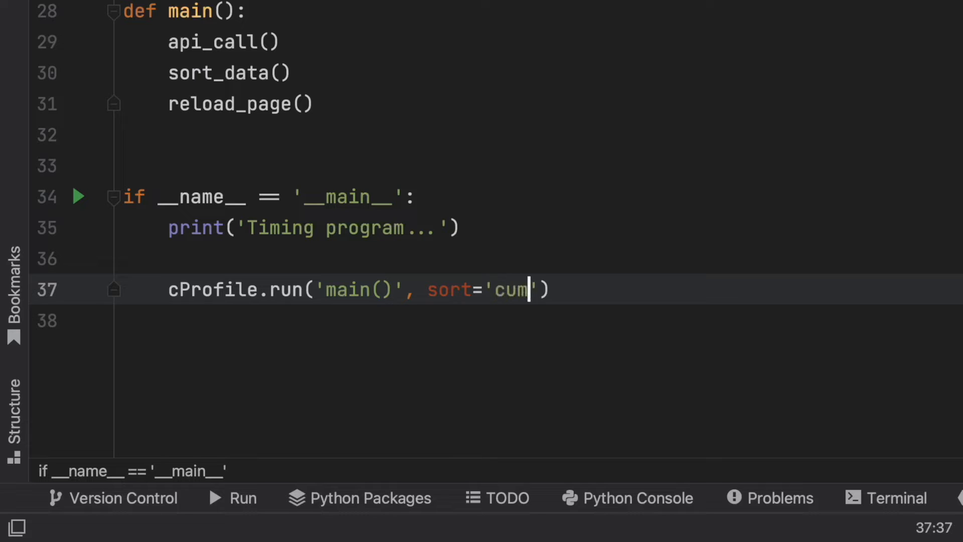
{"action": "type", "text": "time"}
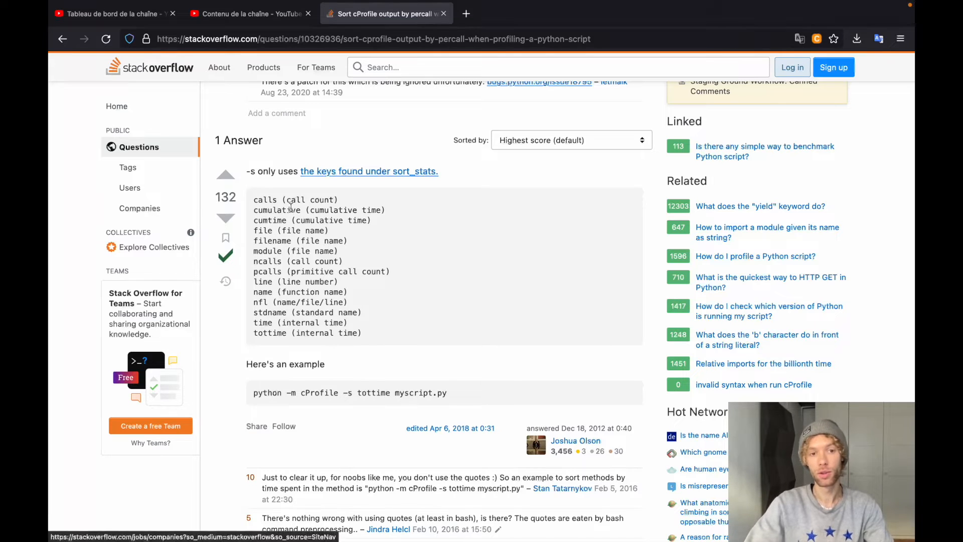
- Highlight the Stack Overflow list of cProfile sort keys such as cumtime and tottime
{"action": "left_click_drag", "start_coordinate": [254, 198], "coordinate": [377, 332]}
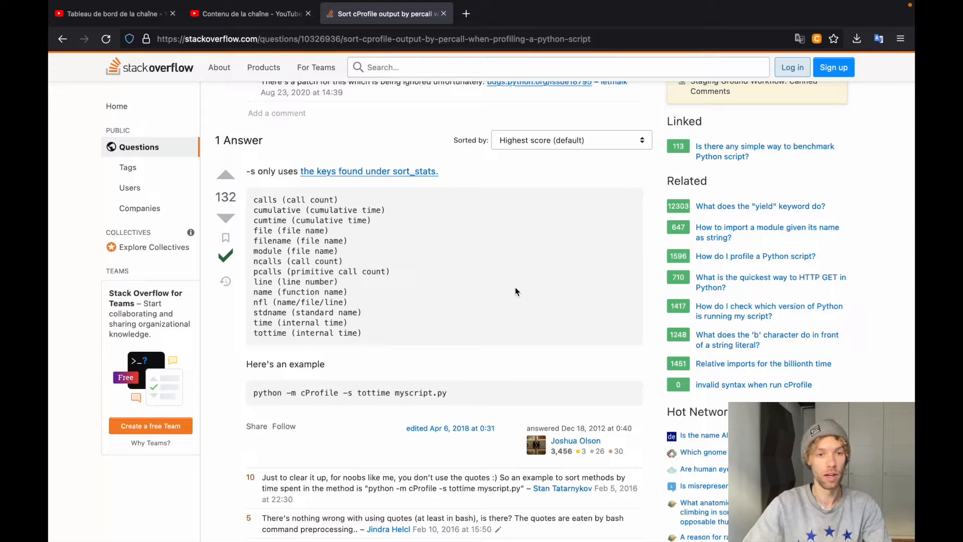
{"action": "mouse_move", "coordinate": [472, 282]}
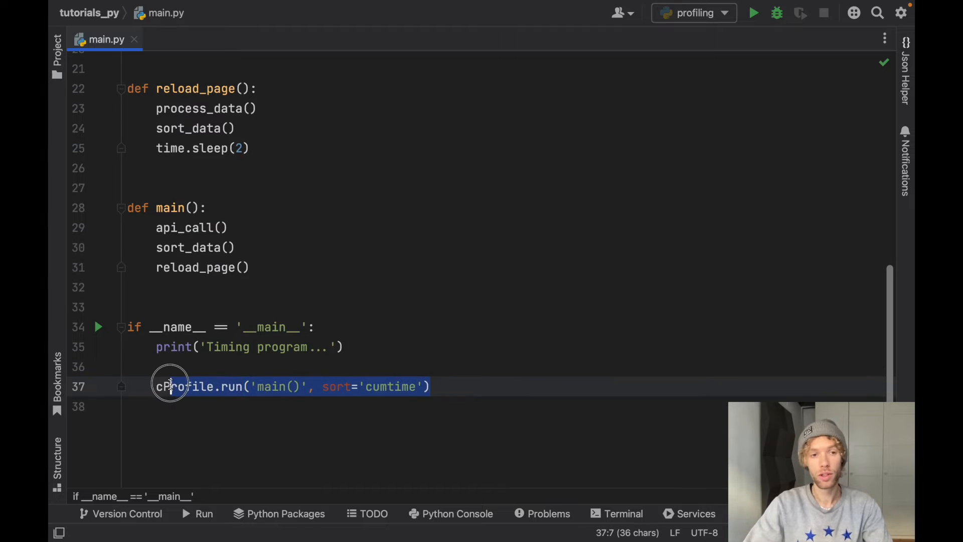
- Run main.py from the gutter so cProfile starts timing with sort='cumtime'
{"action": "left_click", "coordinate": [98, 327]}
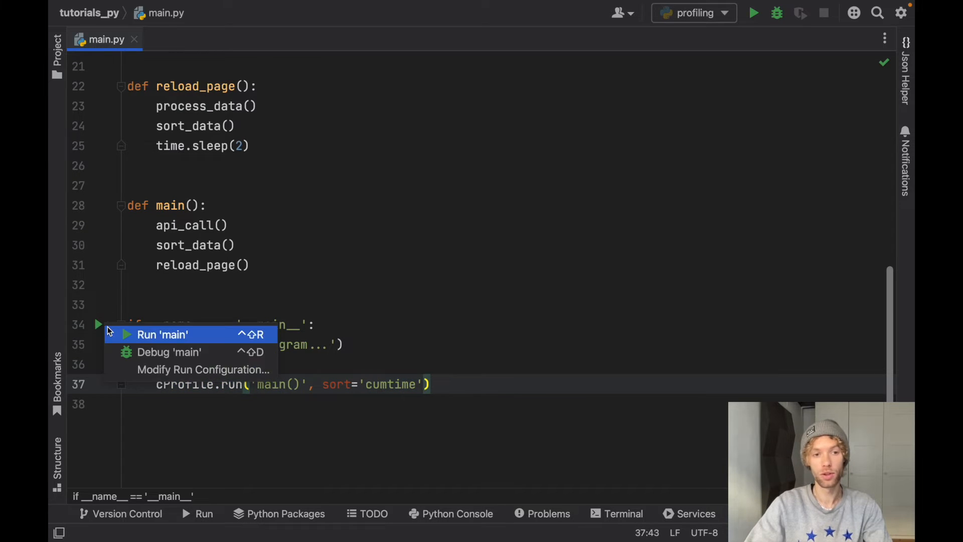
{"action": "left_click", "coordinate": [162, 335]}
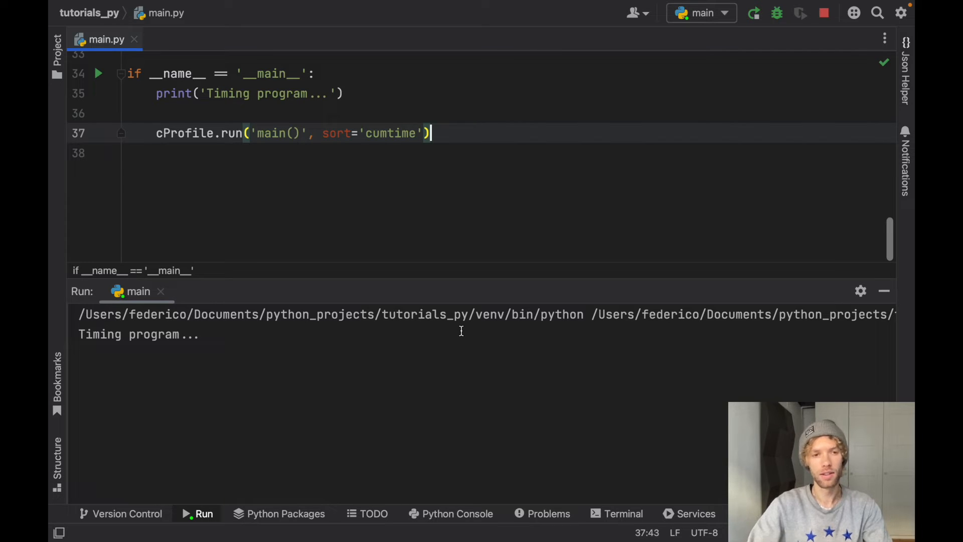
{"action": "mouse_move", "coordinate": [394, 326]}
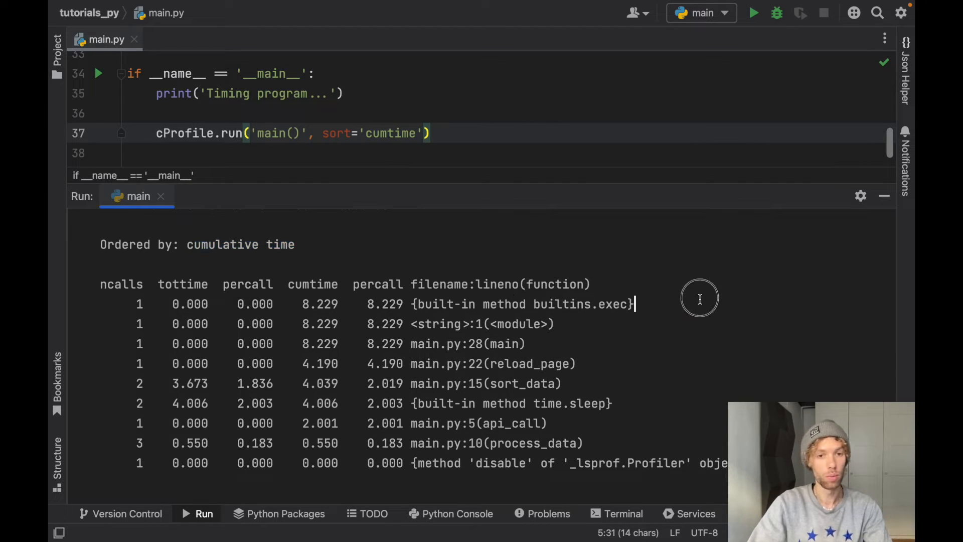
- Enlarge the Run panel and point out main's cumulative time of 8.229 seconds in the stats table
{"action": "left_click_drag", "start_coordinate": [636, 303], "coordinate": [381, 324]}
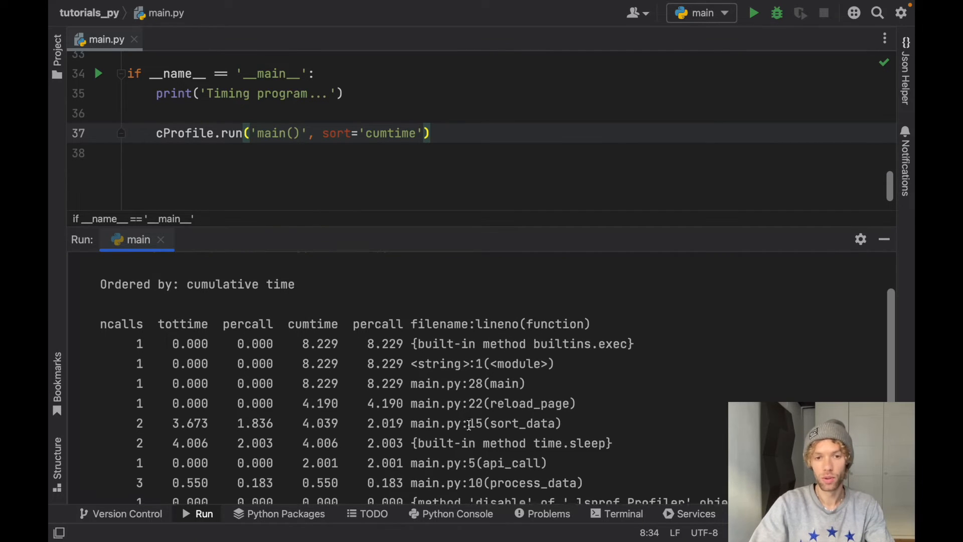
{"action": "scroll", "scroll_direction": "down", "scroll_amount": 3}
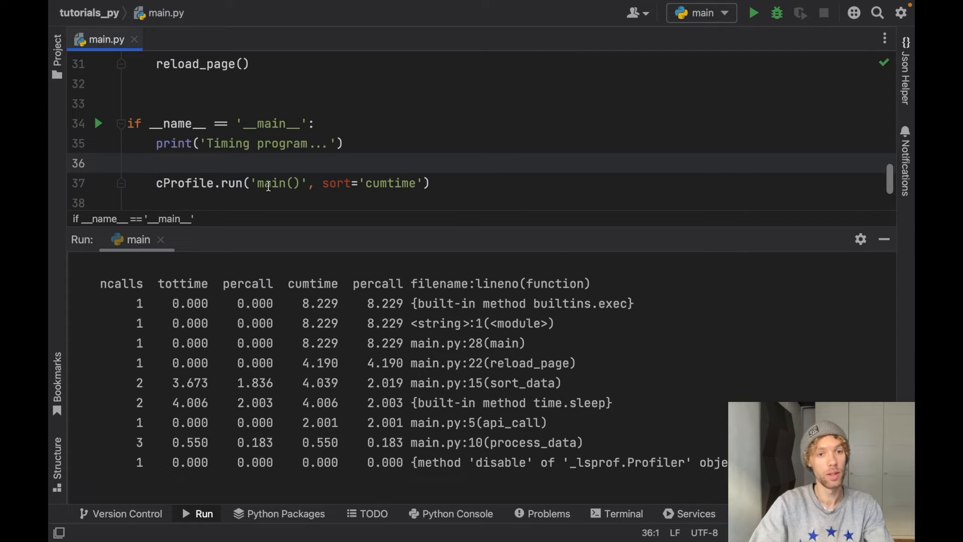
{"action": "double_click", "coordinate": [272, 183]}
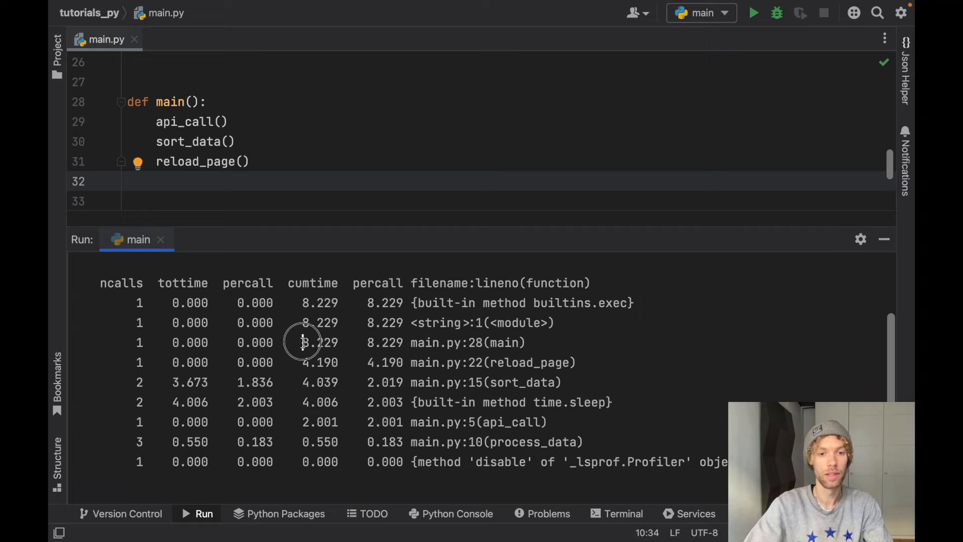
{"action": "double_click", "coordinate": [316, 343]}
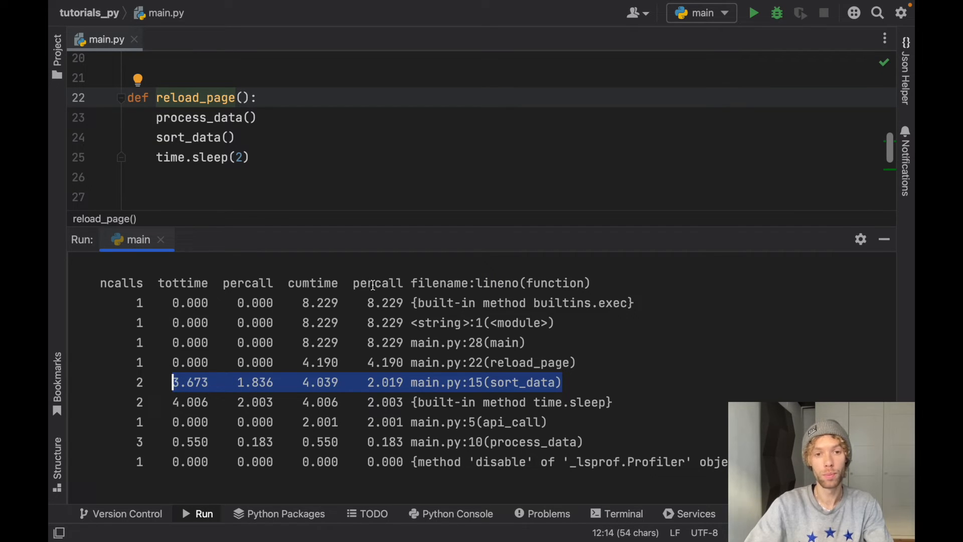
{"action": "mouse_move", "coordinate": [161, 287]}
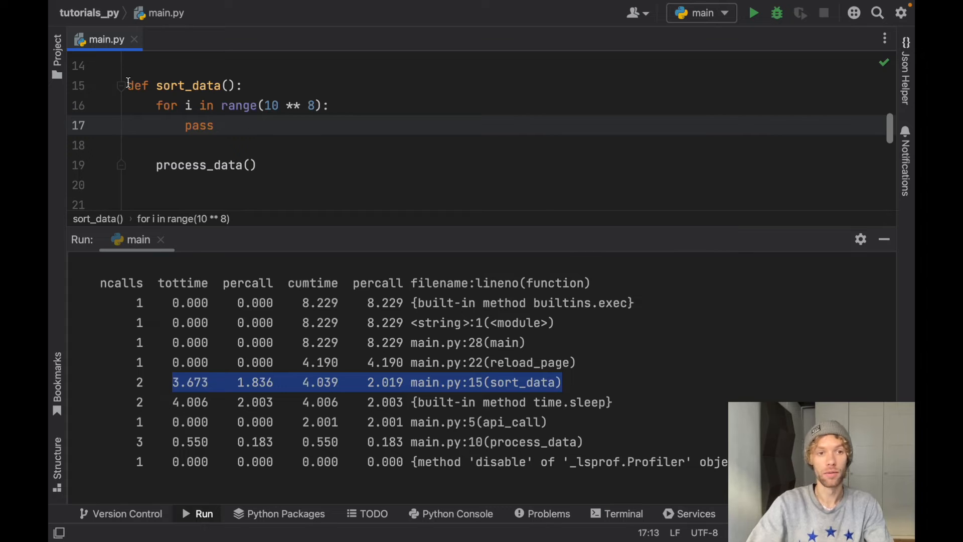
{"action": "left_click", "coordinate": [206, 124]}
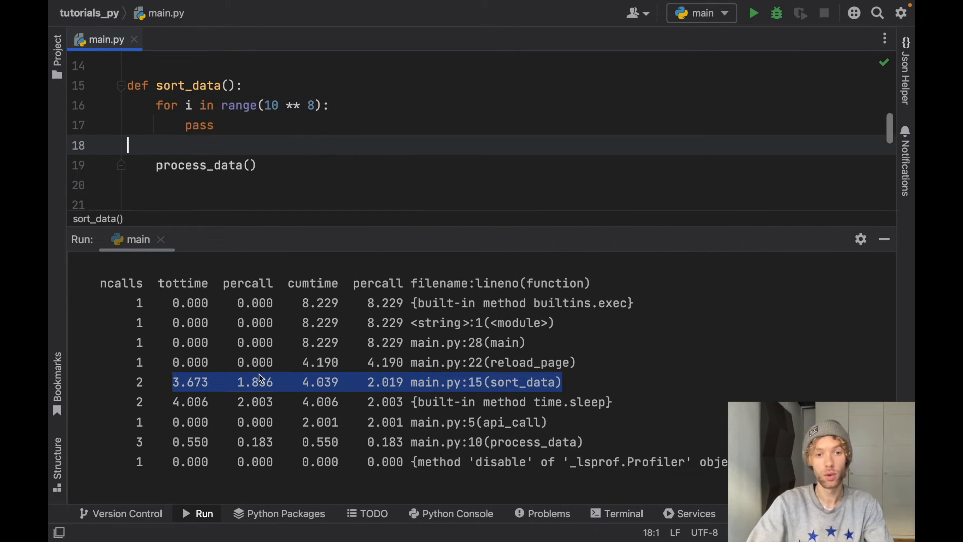
{"action": "double_click", "coordinate": [255, 382]}
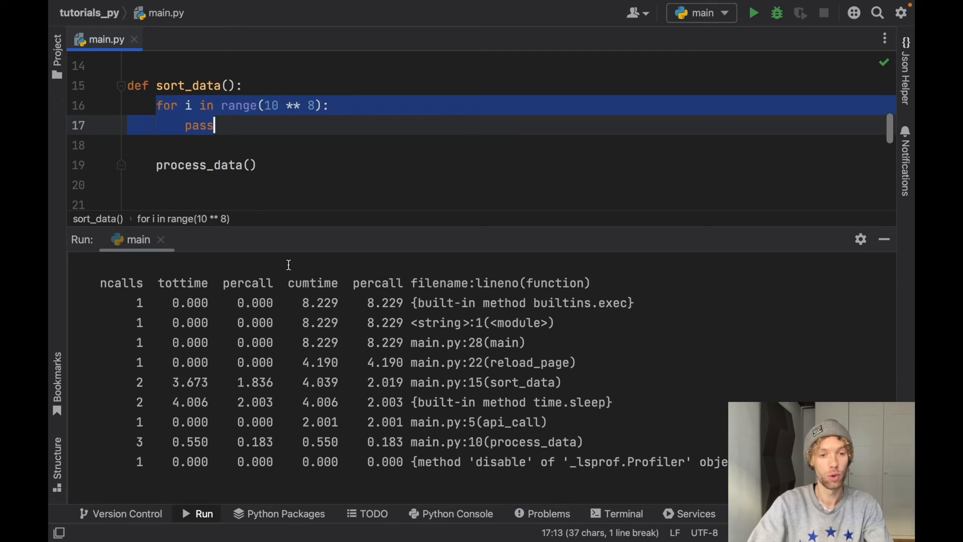
{"action": "double_click", "coordinate": [254, 382]}
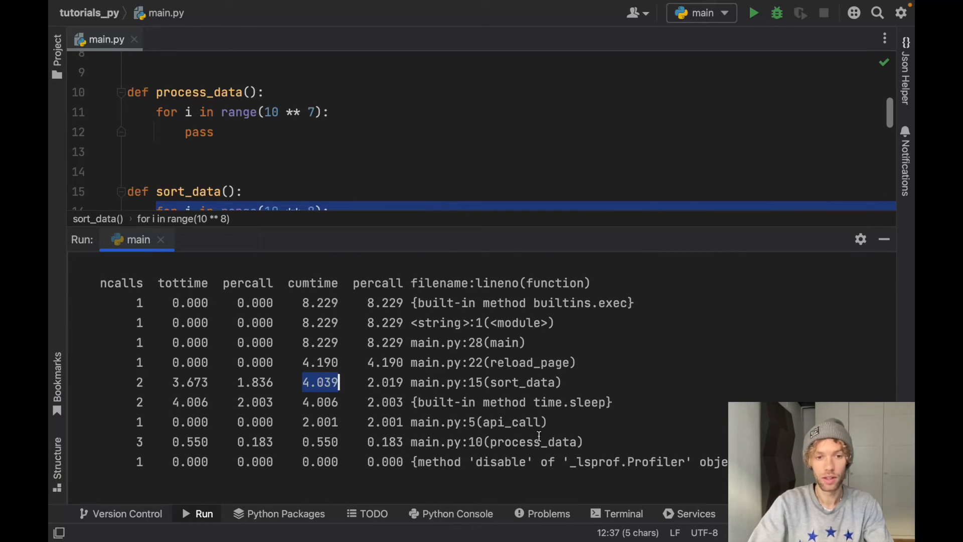
{"action": "left_click", "coordinate": [189, 441]}
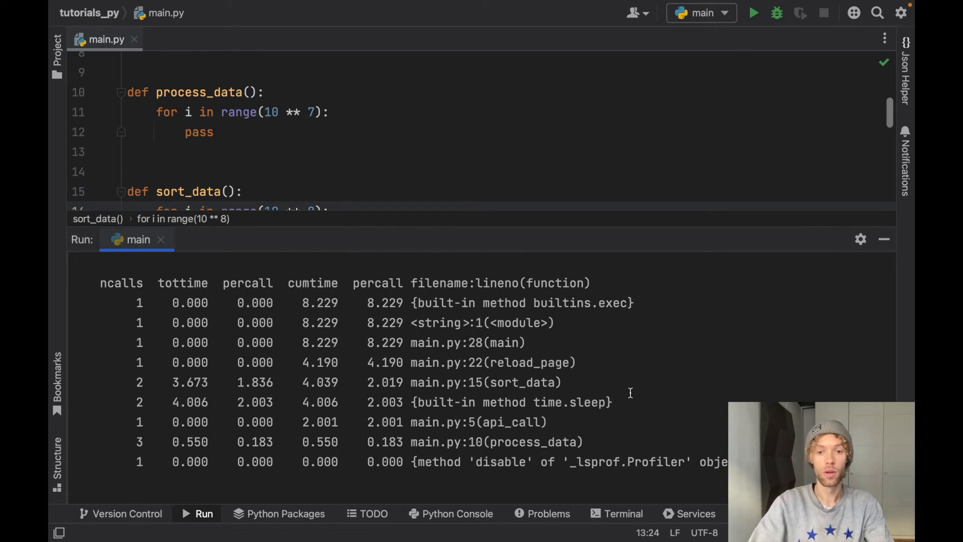
{"action": "left_click", "coordinate": [171, 403]}
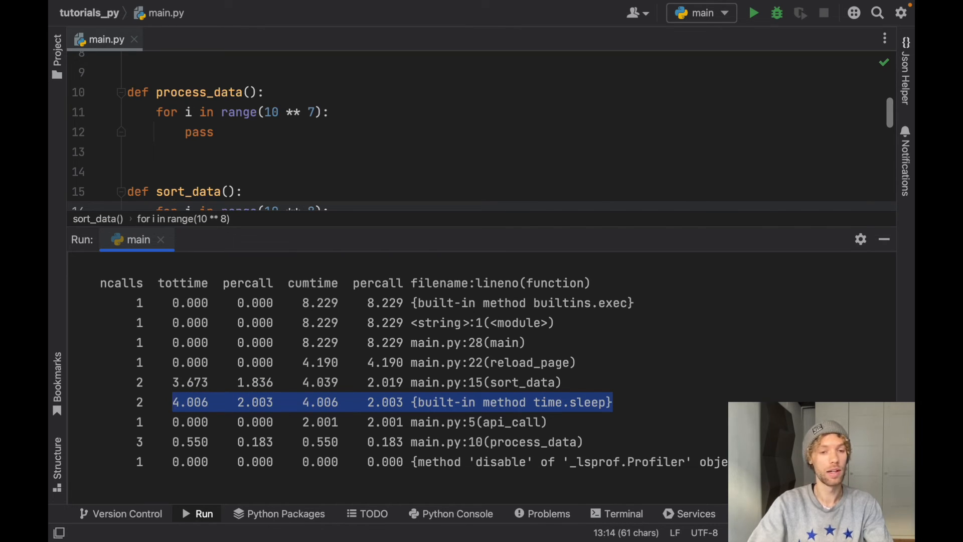
{"action": "mouse_move", "coordinate": [349, 413]}
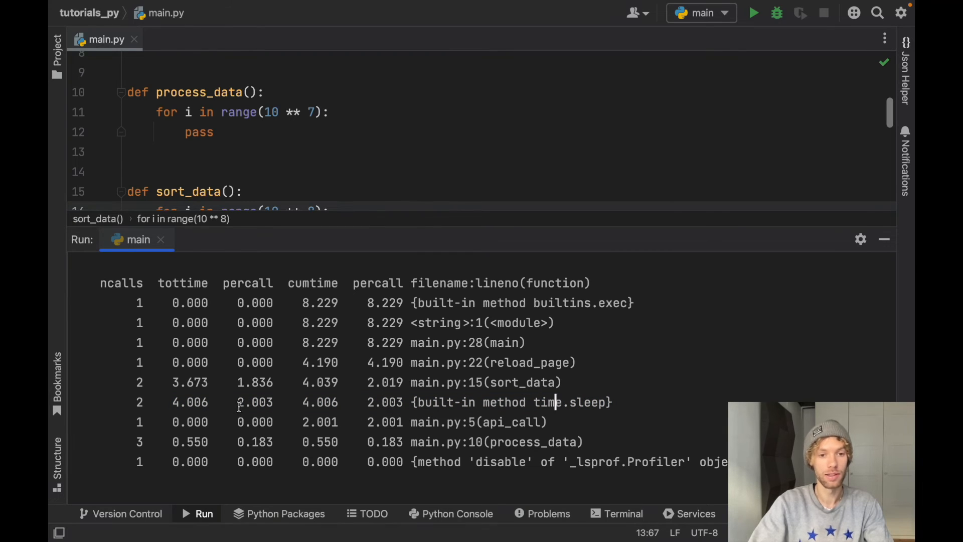
{"action": "double_click", "coordinate": [255, 402]}
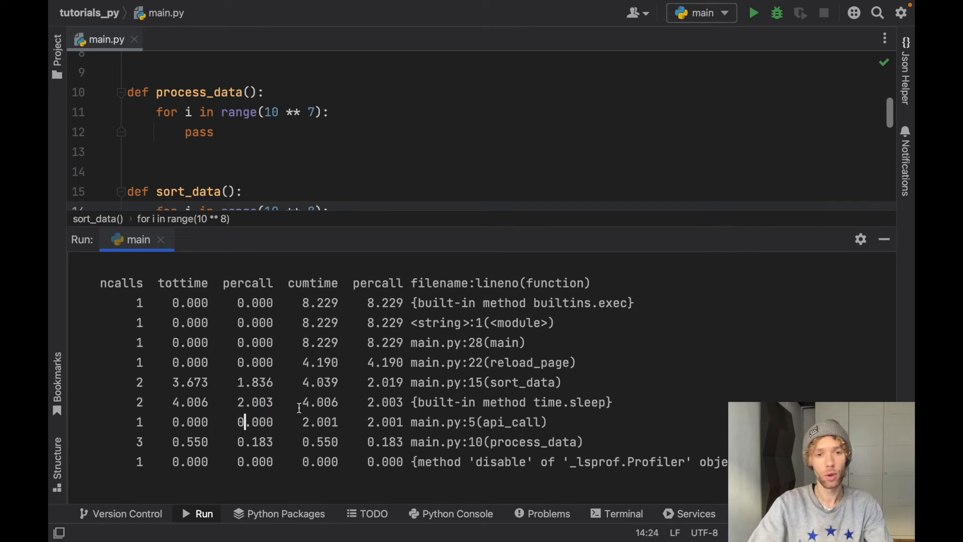
{"action": "mouse_move", "coordinate": [399, 399]}
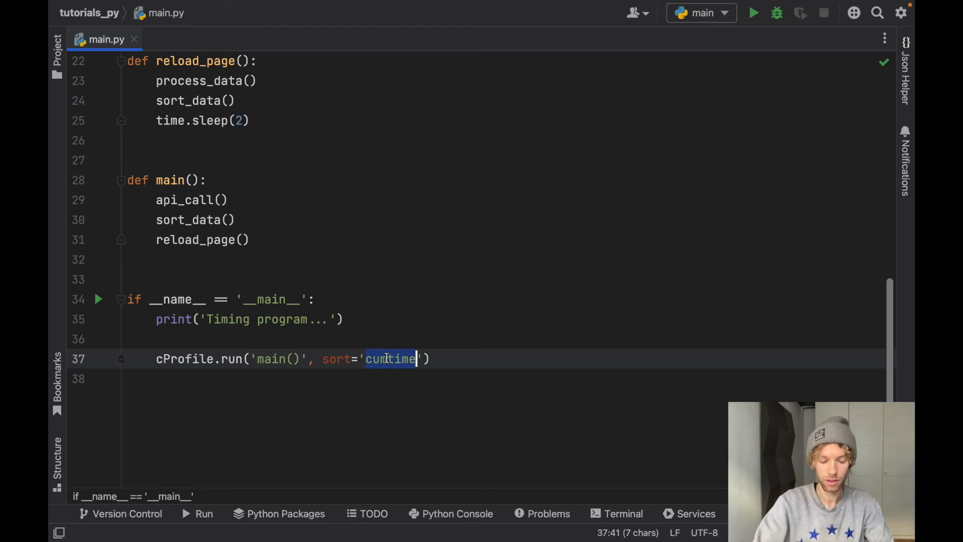
- Change the cProfile.run sort key to 'tottime' and run main.py again
{"action": "type", "text": "tottim"}
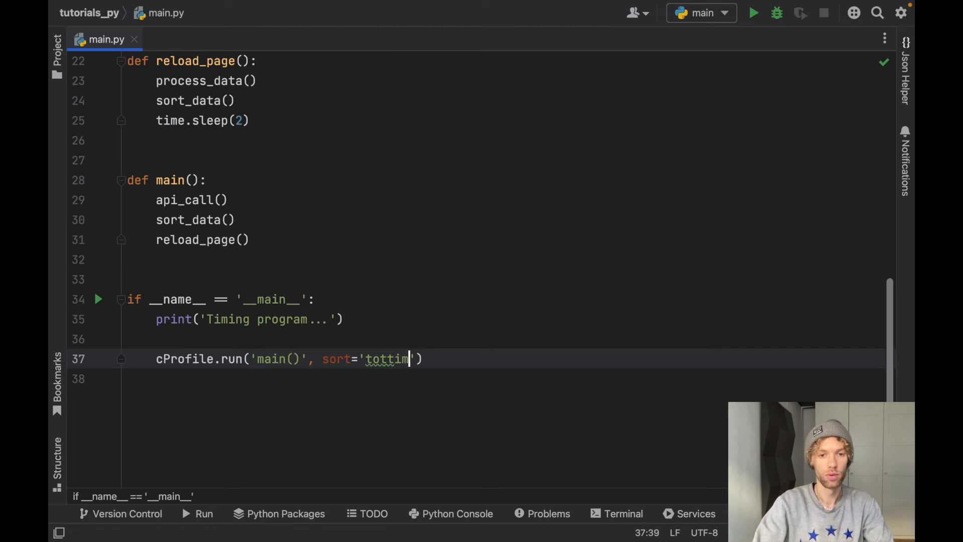
{"action": "left_click", "coordinate": [98, 299]}
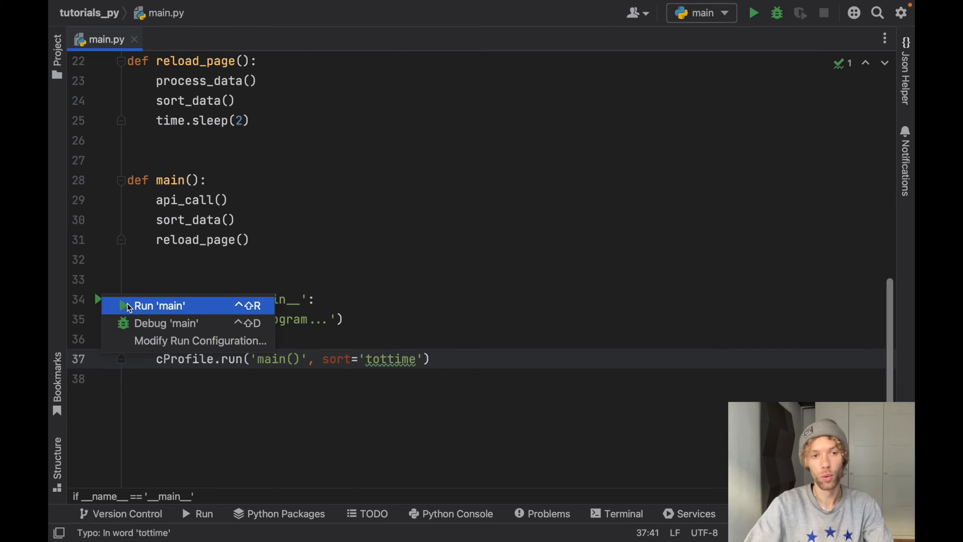
{"action": "left_click", "coordinate": [160, 305]}
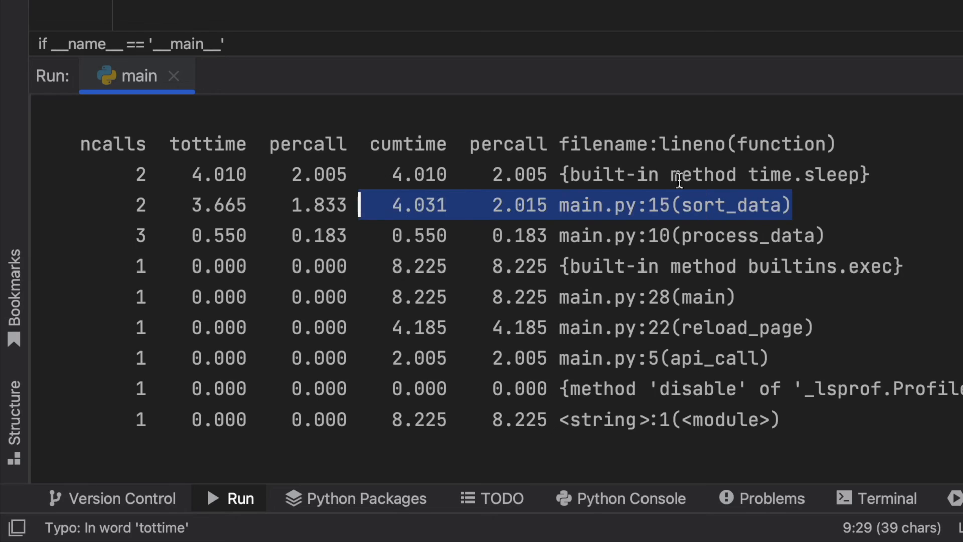
- Return to the code view and rerun the profiled script
{"action": "left_click", "coordinate": [209, 174]}
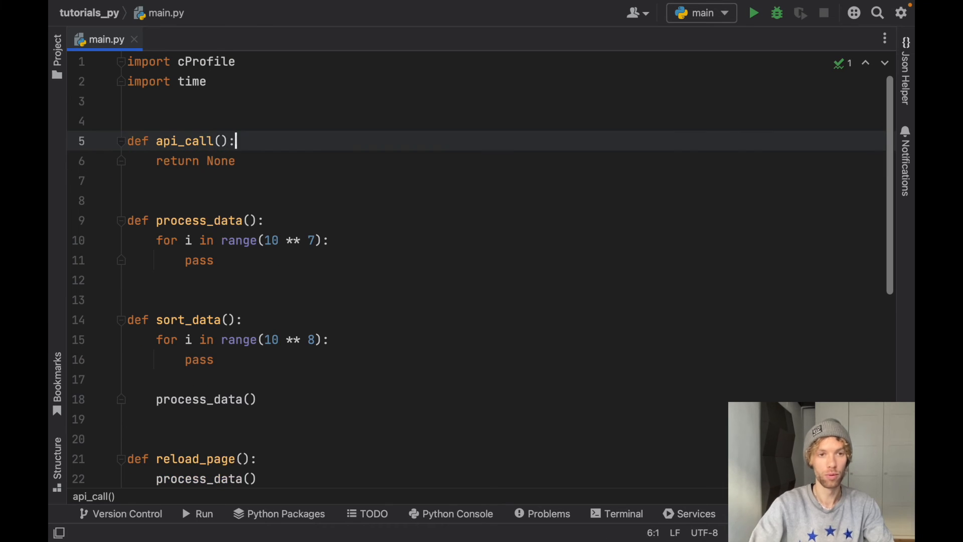
{"action": "left_click", "coordinate": [752, 12]}
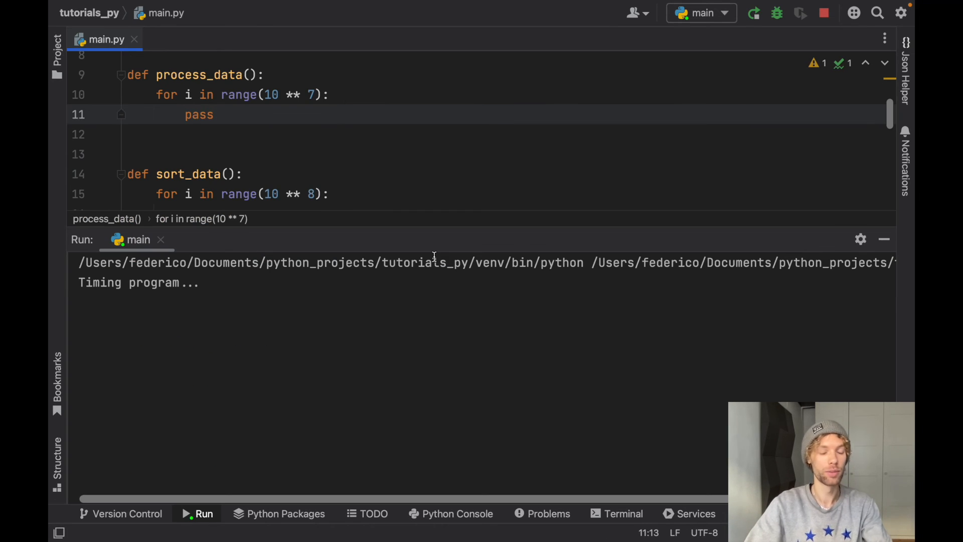